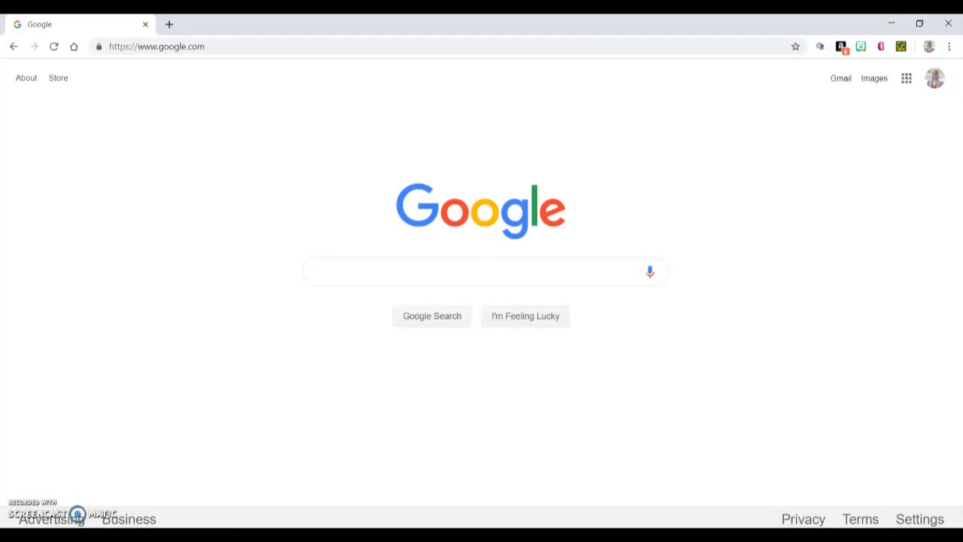
pyautogui.moveTo(93, 412)
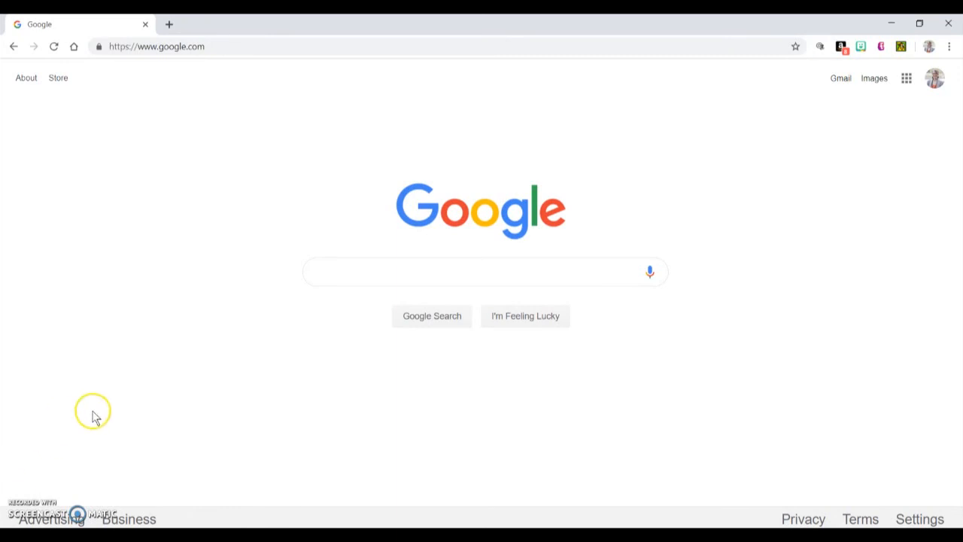
# Step: Go to the LibraryThing home page from the Chrome start page
pyautogui.click(156, 45)
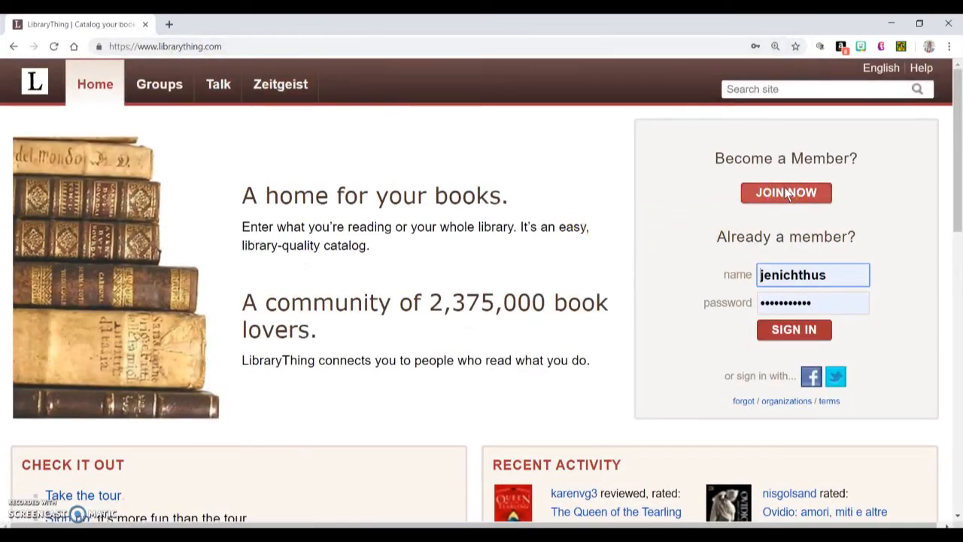
# Step: Bring up the new-member sign-up form via Join Now
pyautogui.click(785, 192)
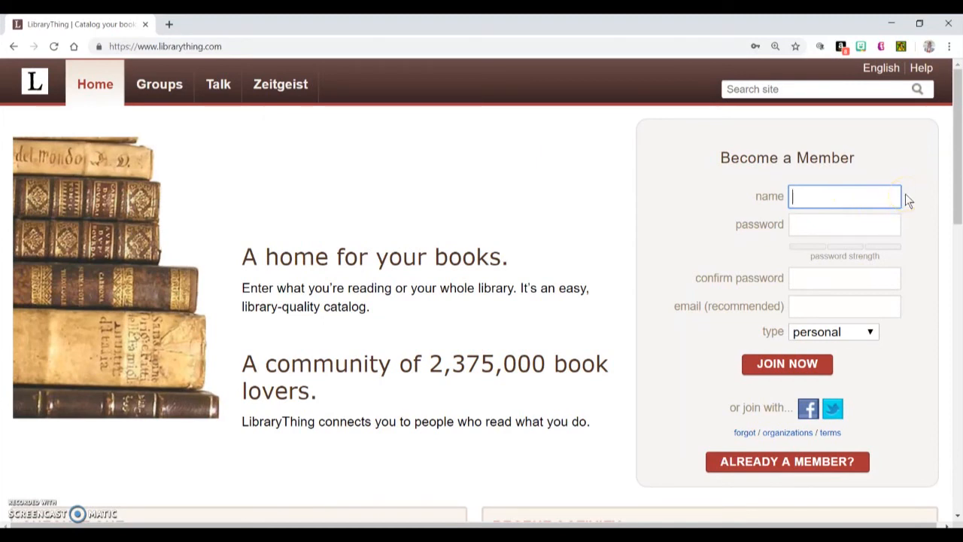
pyautogui.moveTo(824, 220)
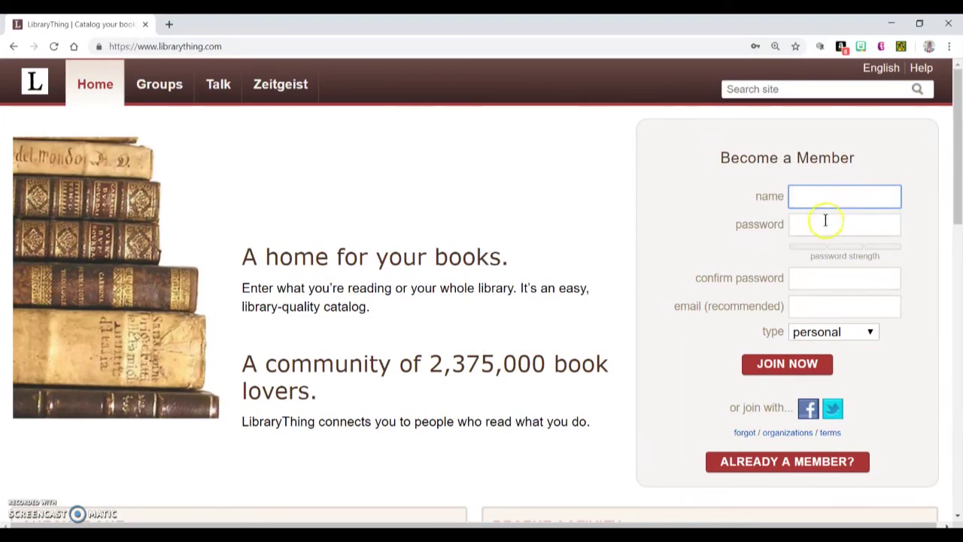
pyautogui.moveTo(895, 213)
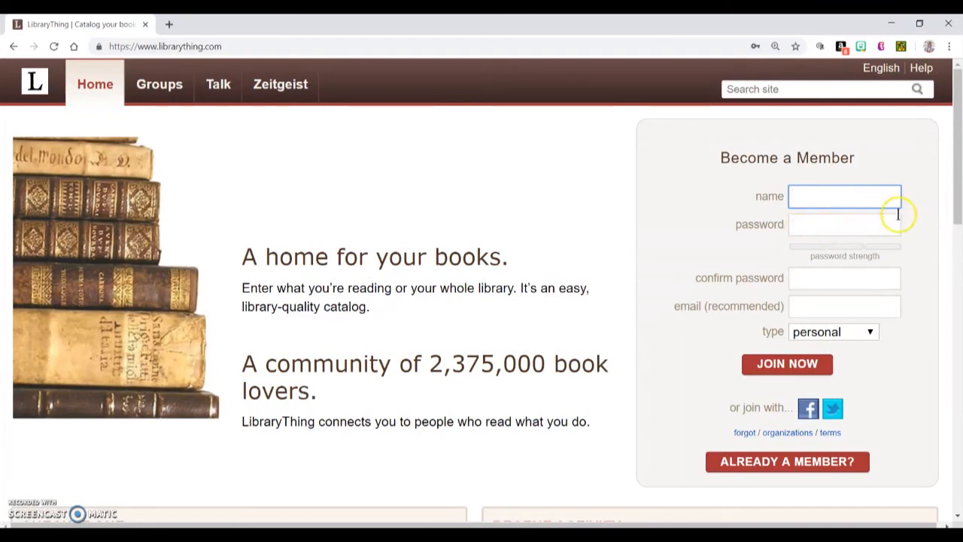
pyautogui.moveTo(824, 287)
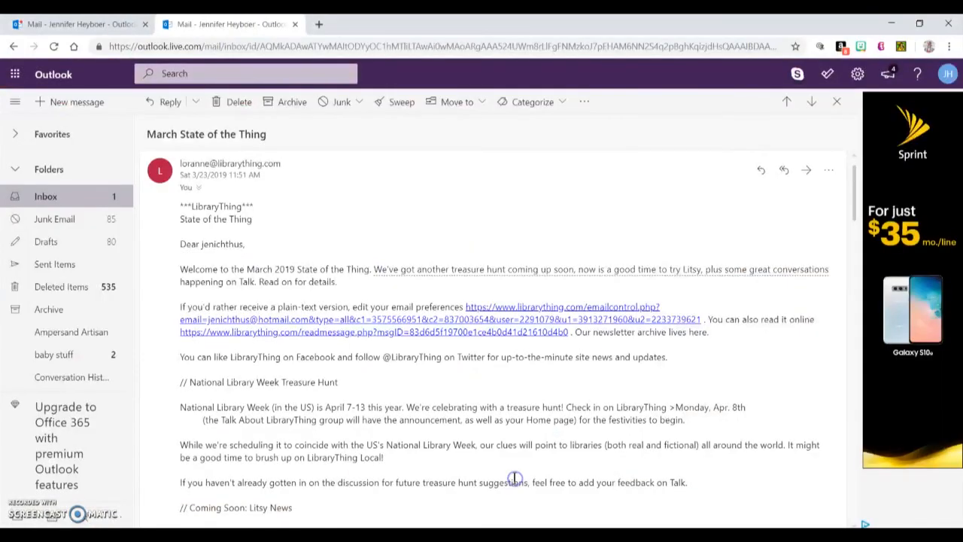
# Step: Scroll through the March State of the Thing newsletter to its end
pyautogui.scroll(-3)
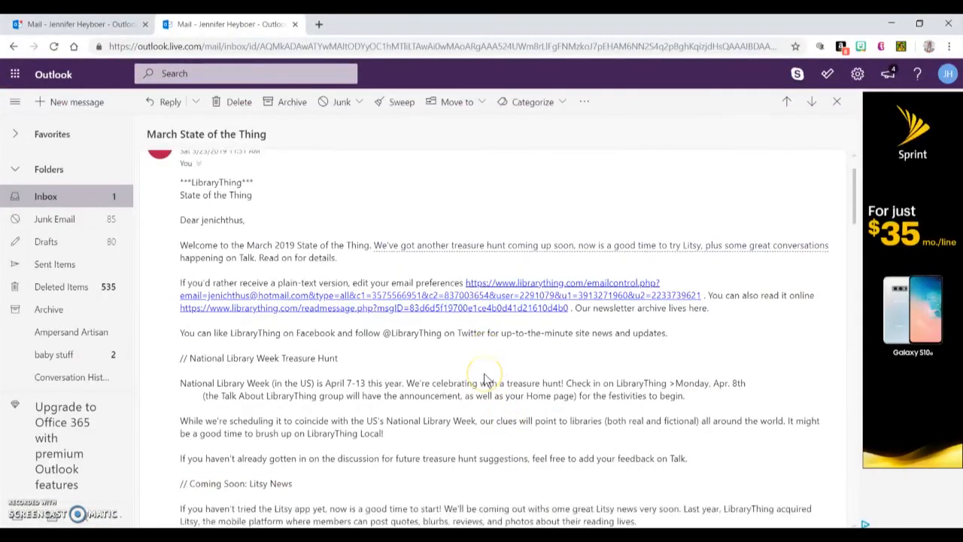
pyautogui.scroll(-3)
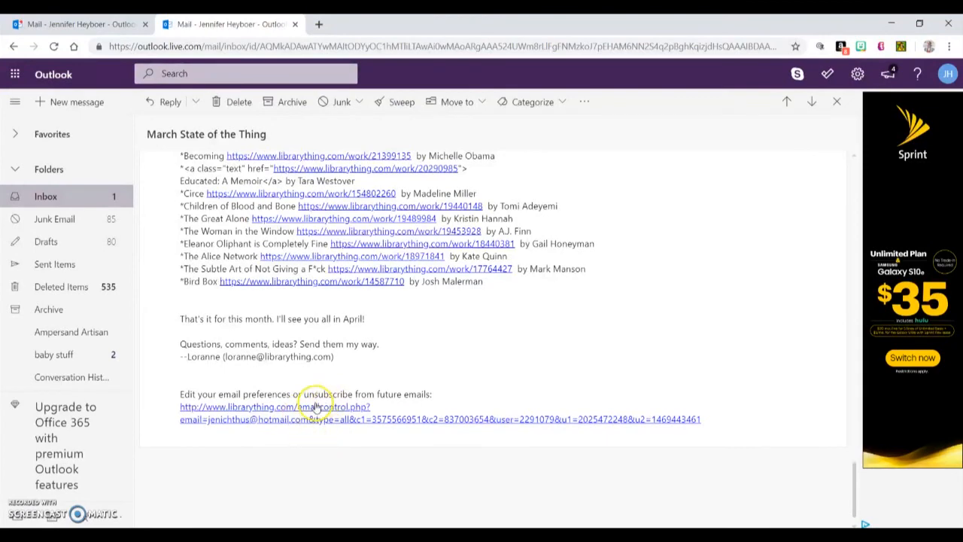
pyautogui.moveTo(428, 464)
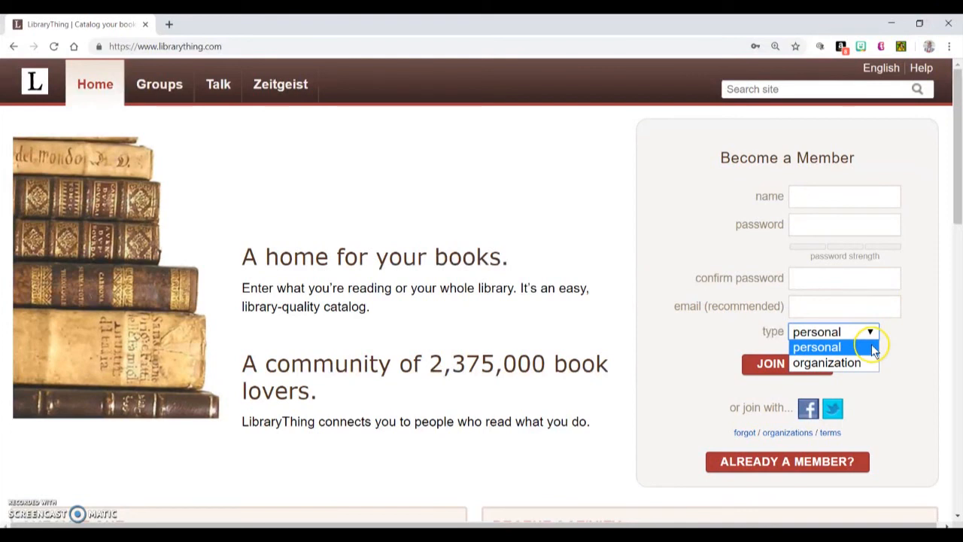
pyautogui.moveTo(828, 361)
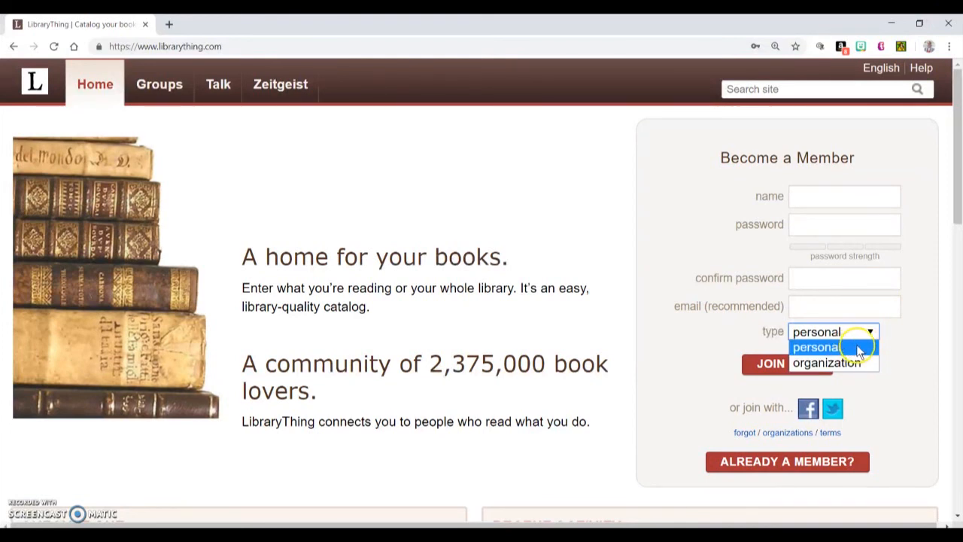
pyautogui.moveTo(828, 363)
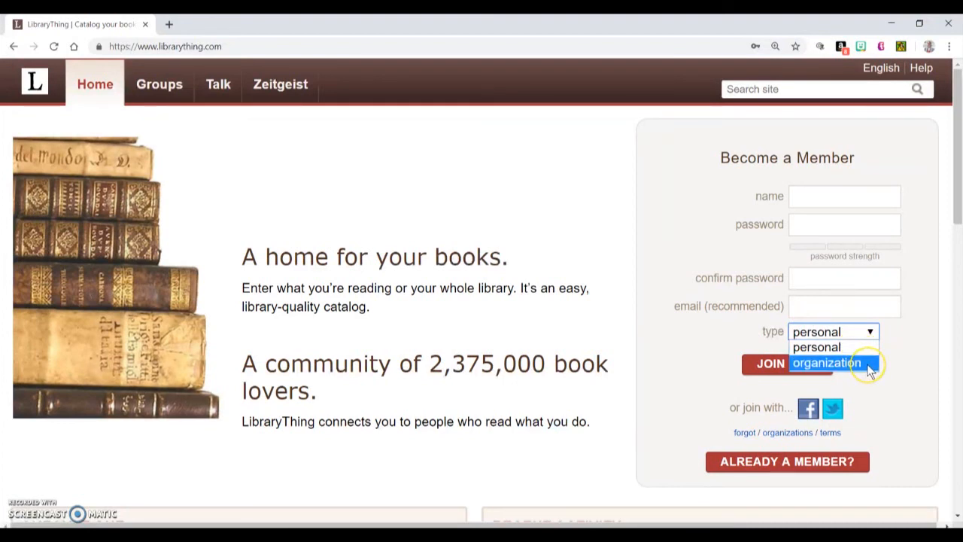
pyautogui.moveTo(725, 391)
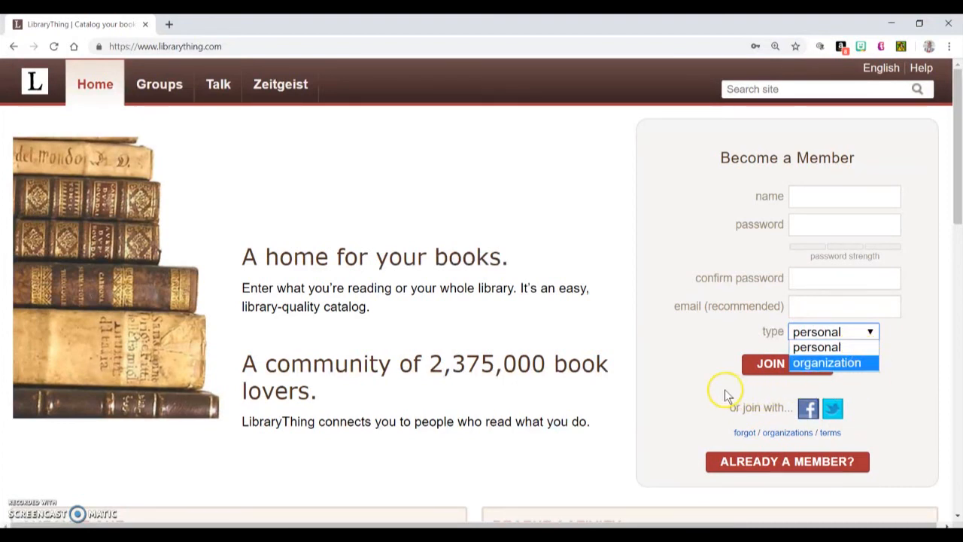
# Step: Leave the account type as personal, return to the existing-member form and sign in
pyautogui.click(815, 346)
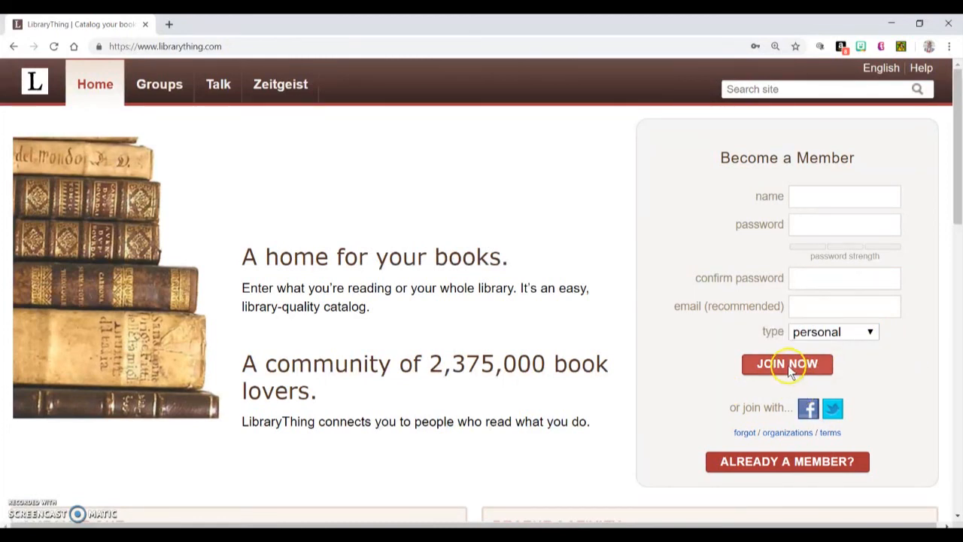
pyautogui.moveTo(789, 376)
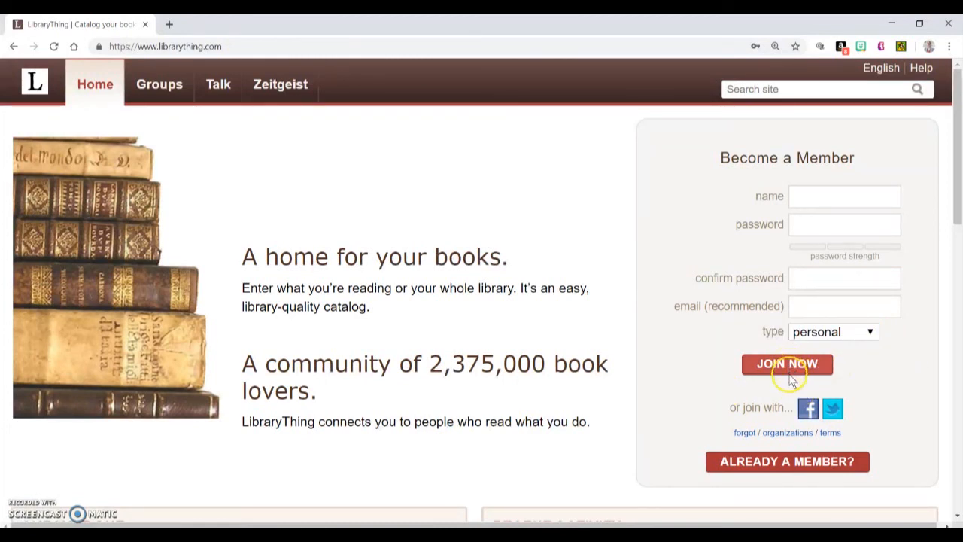
pyautogui.click(787, 460)
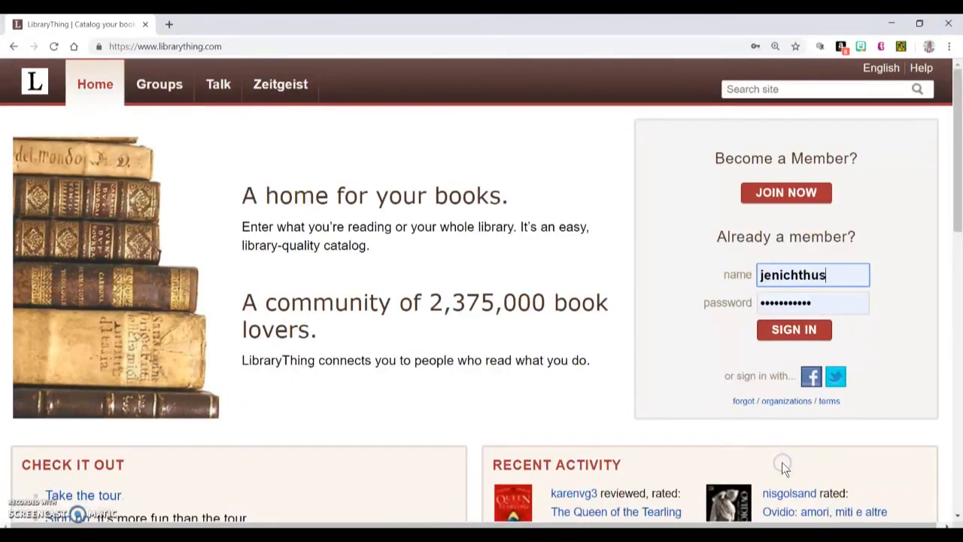
pyautogui.moveTo(785, 467)
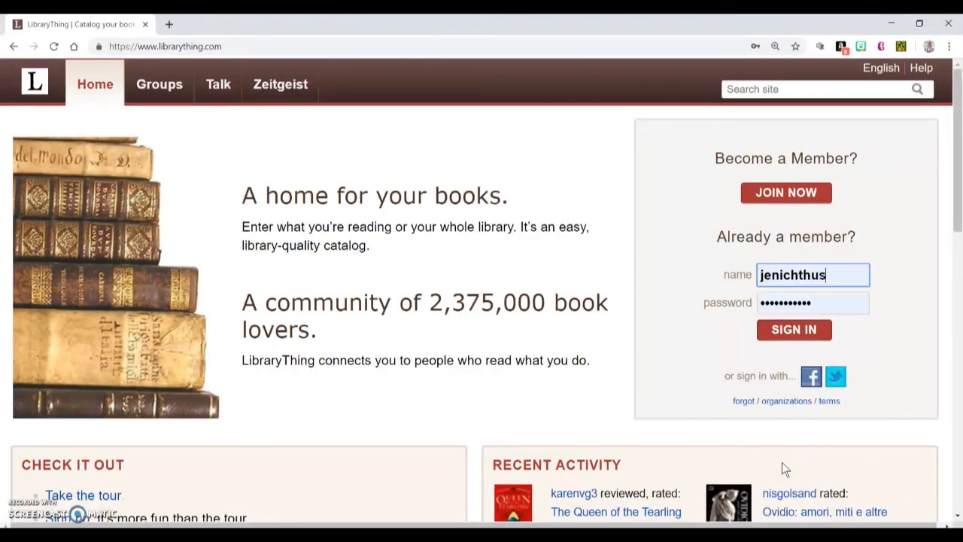
pyautogui.moveTo(949, 444)
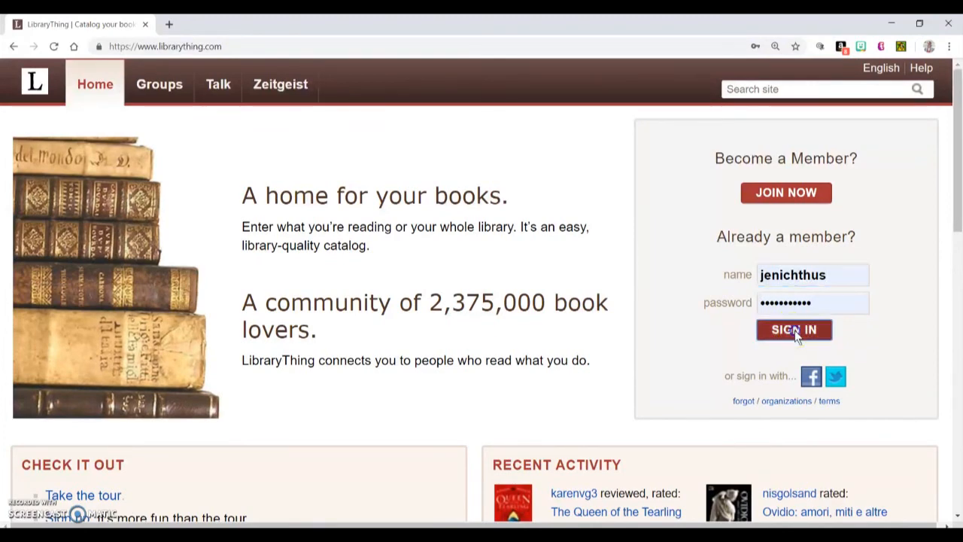
pyautogui.click(794, 328)
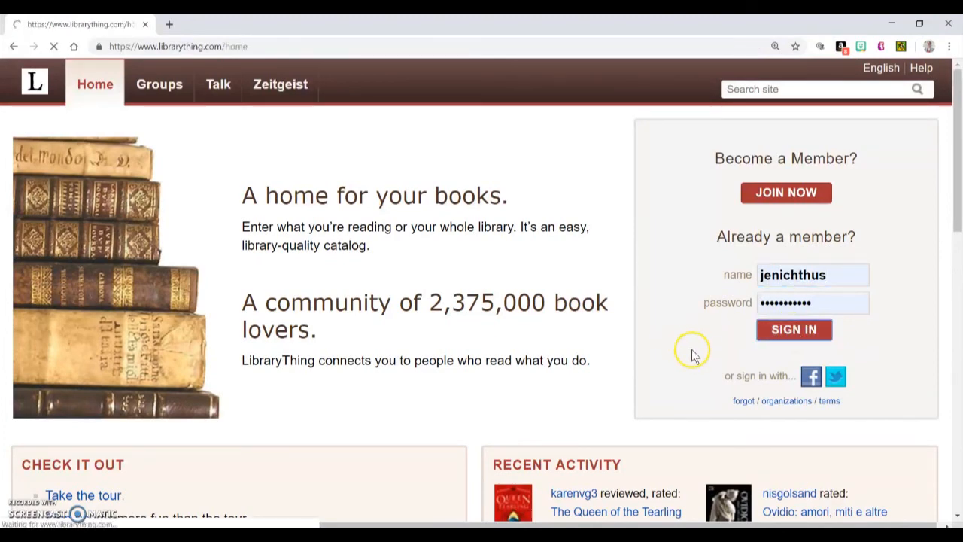
pyautogui.click(794, 329)
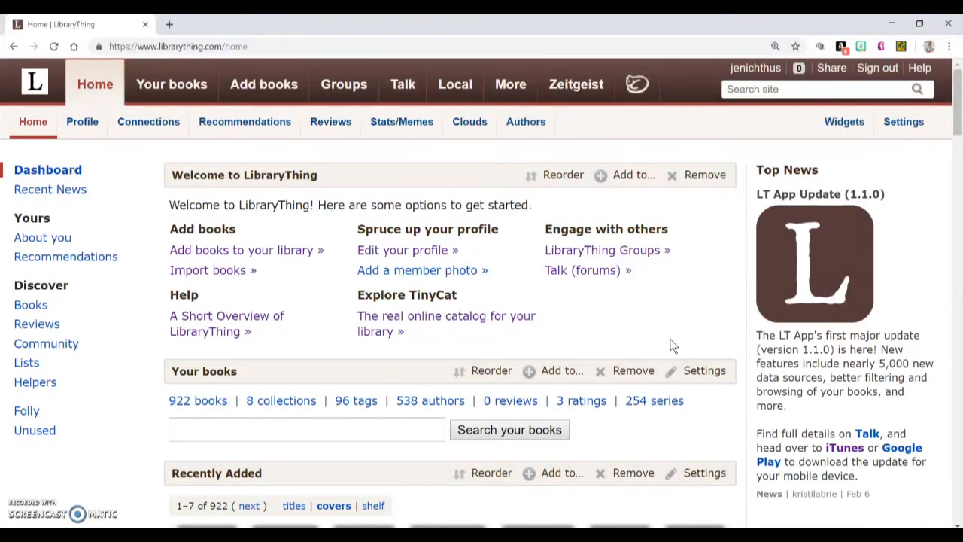
pyautogui.moveTo(84, 328)
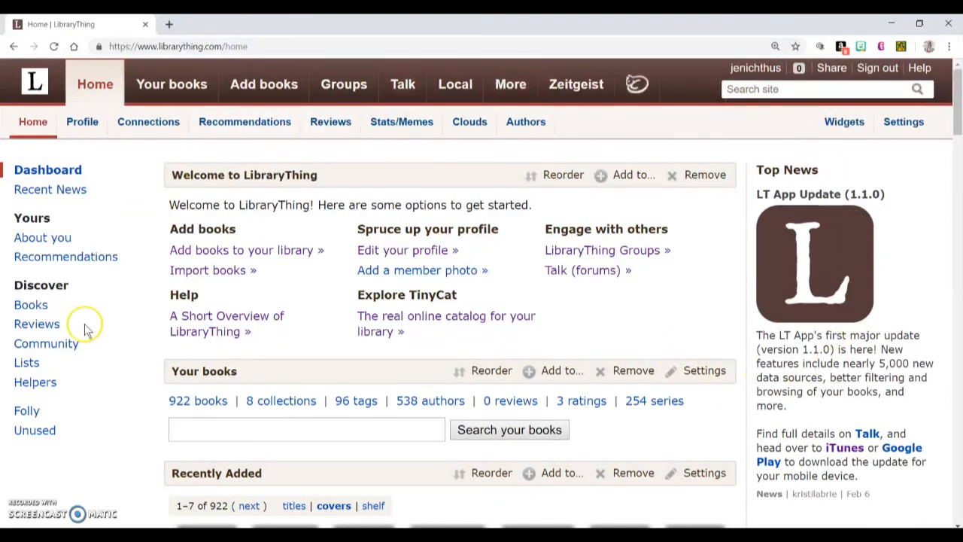
pyautogui.moveTo(84, 414)
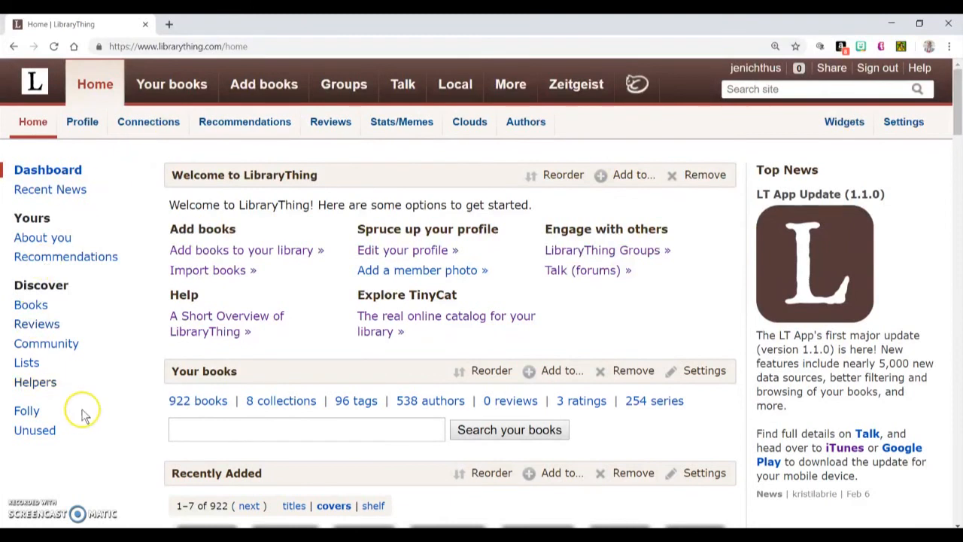
pyautogui.moveTo(111, 385)
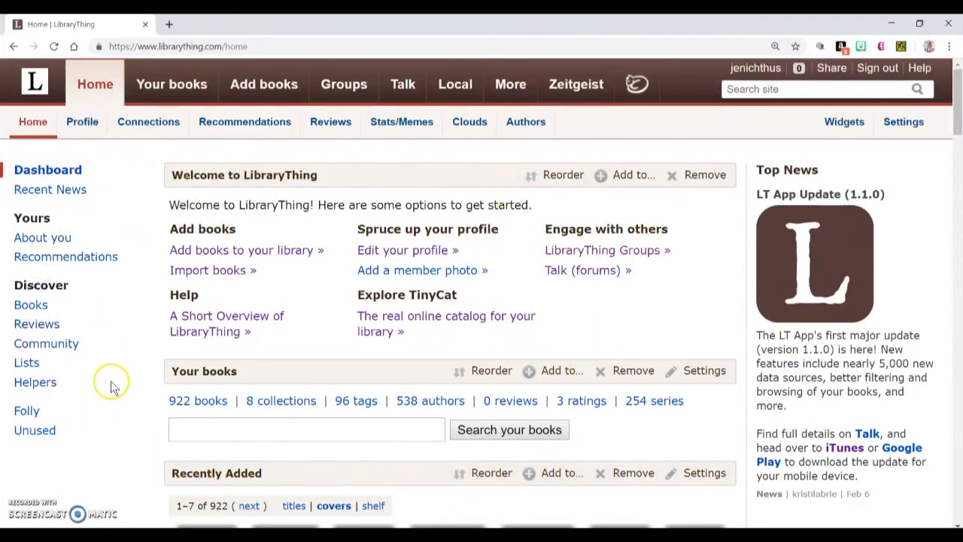
pyautogui.moveTo(112, 382)
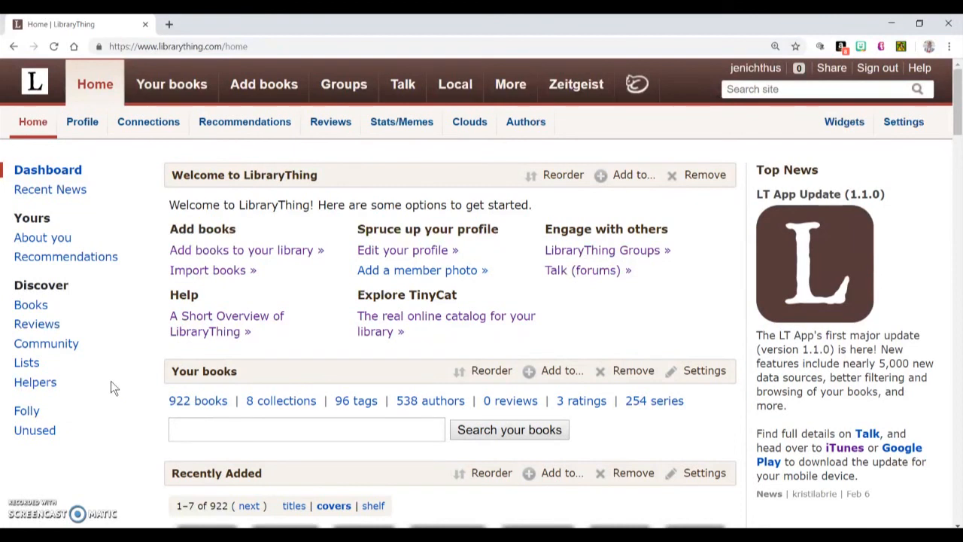
pyautogui.moveTo(355, 254)
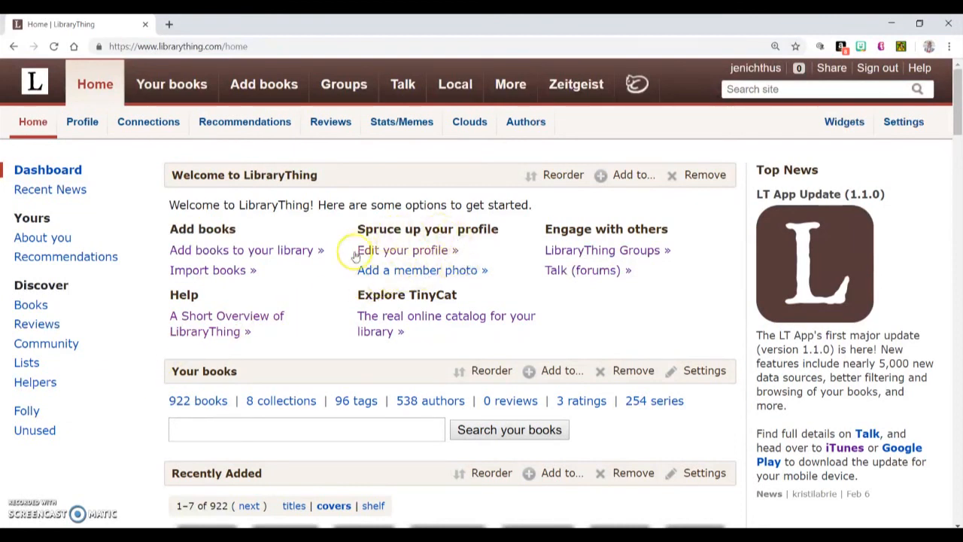
pyautogui.moveTo(424, 285)
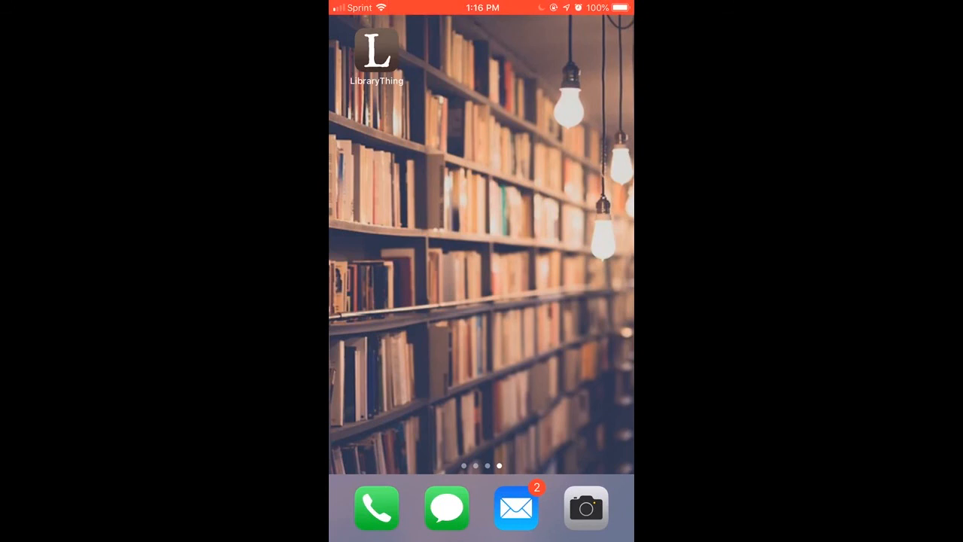
# Step: Launch the LibraryThing app, view account settings, and go to Add to Catalog
pyautogui.click(376, 48)
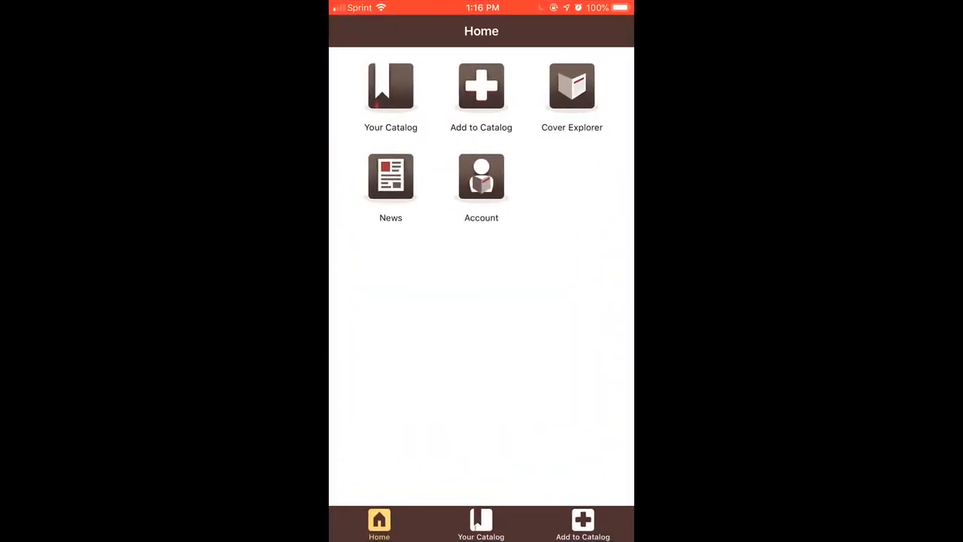
pyautogui.click(482, 177)
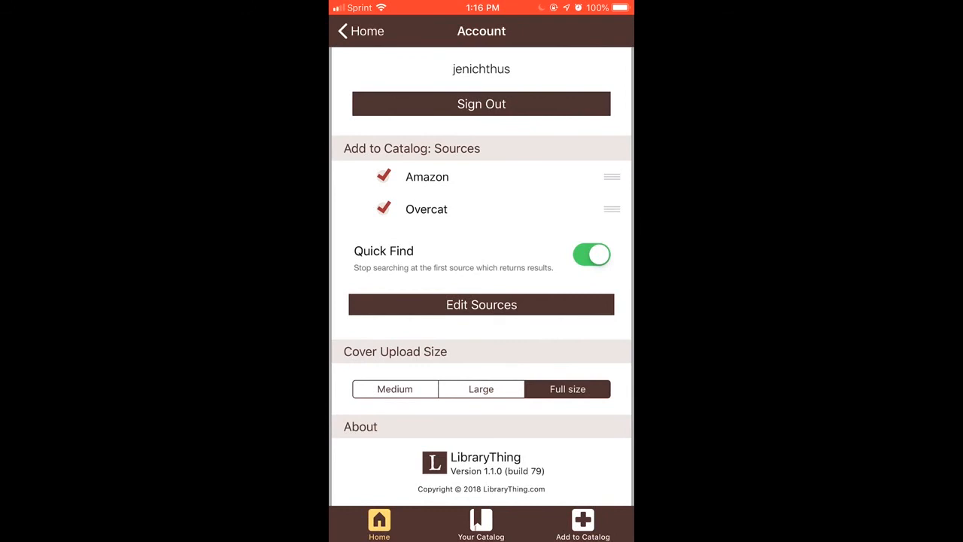
pyautogui.click(583, 524)
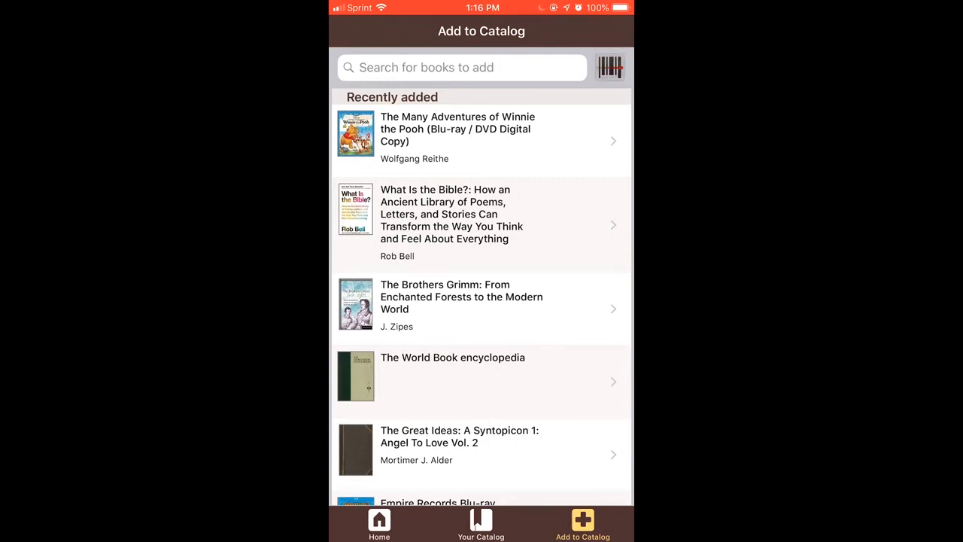
# Step: Scan books, delete Kermit, Save the Swamp! in review, and save Book Love
pyautogui.click(609, 66)
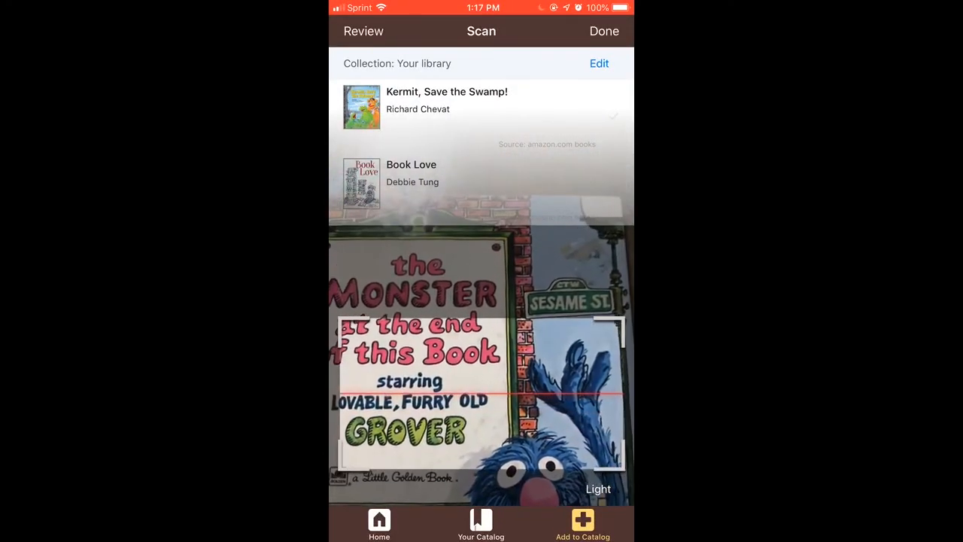
pyautogui.click(364, 30)
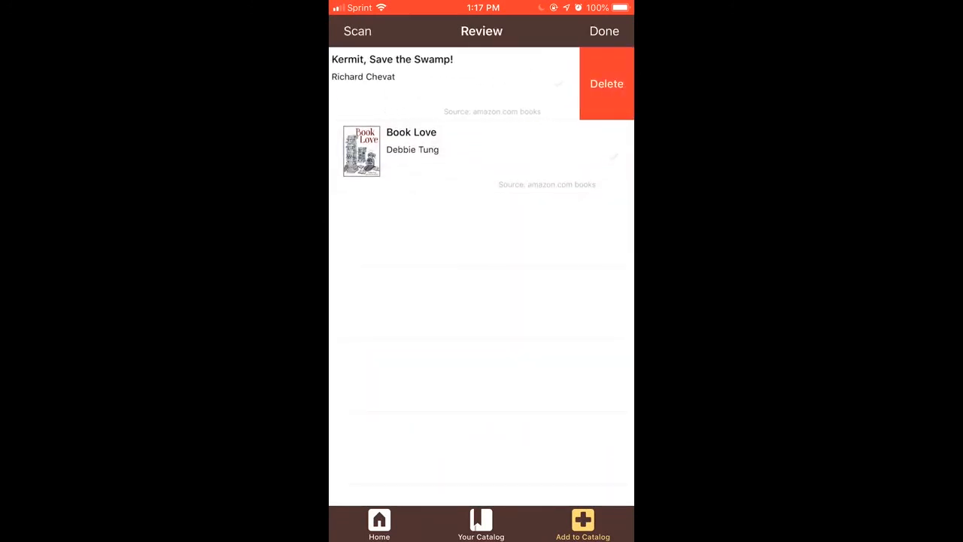
pyautogui.click(605, 83)
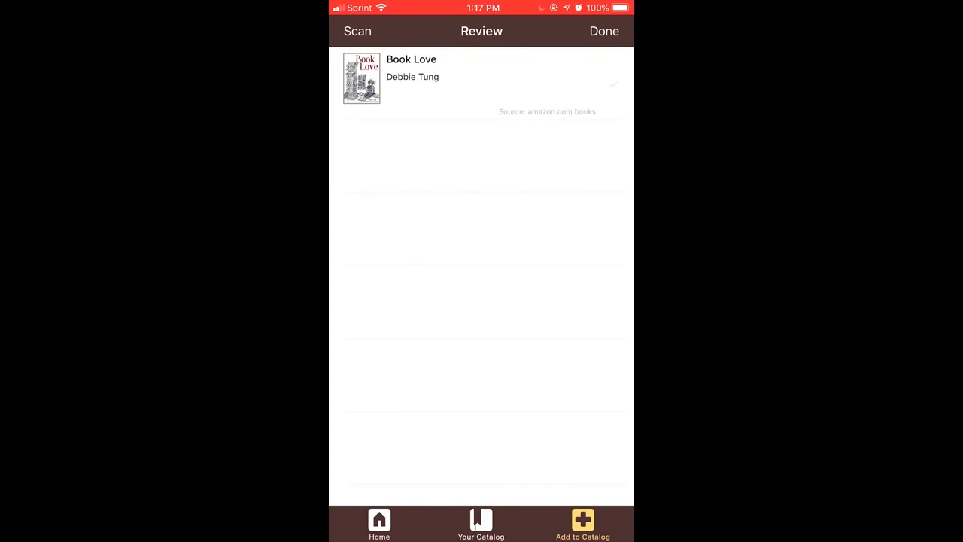
pyautogui.click(582, 523)
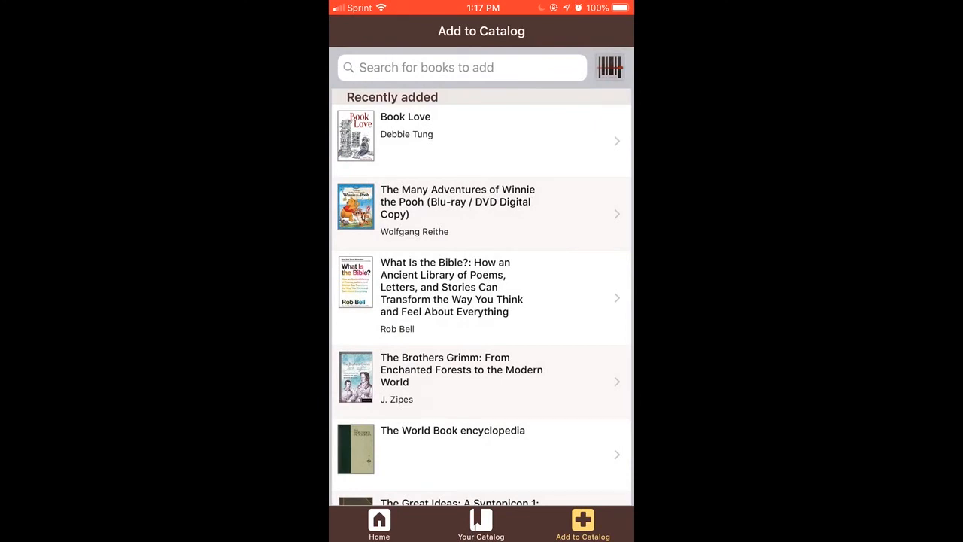
pyautogui.click(609, 66)
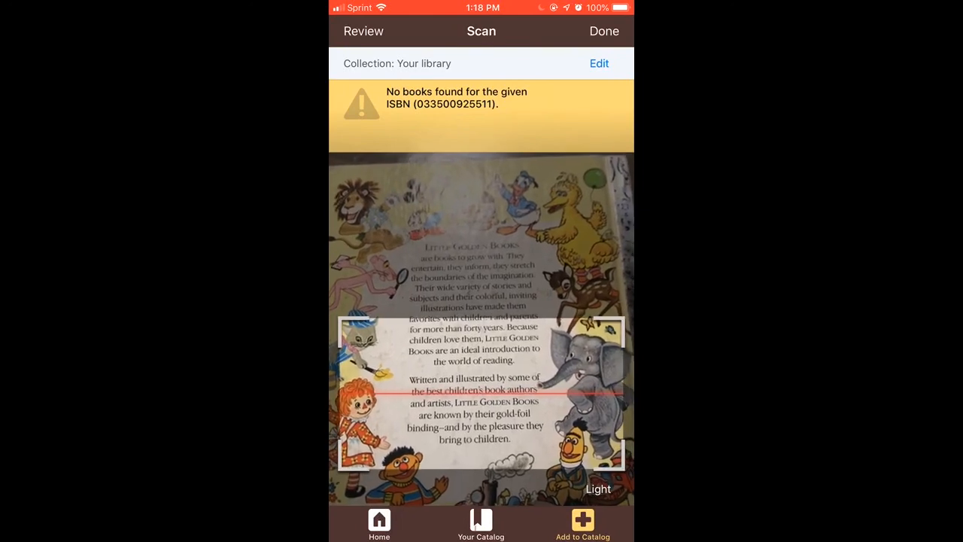
pyautogui.click(583, 523)
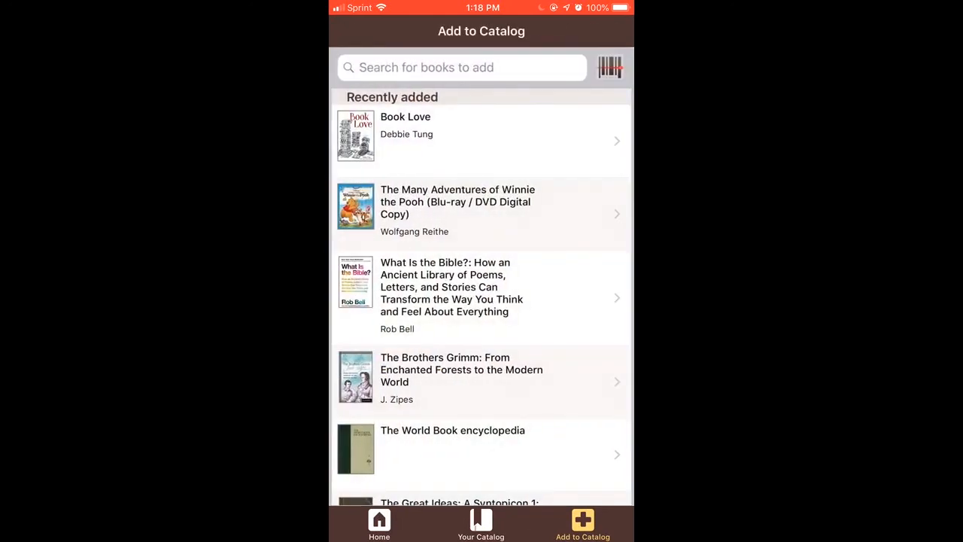
pyautogui.click(462, 66)
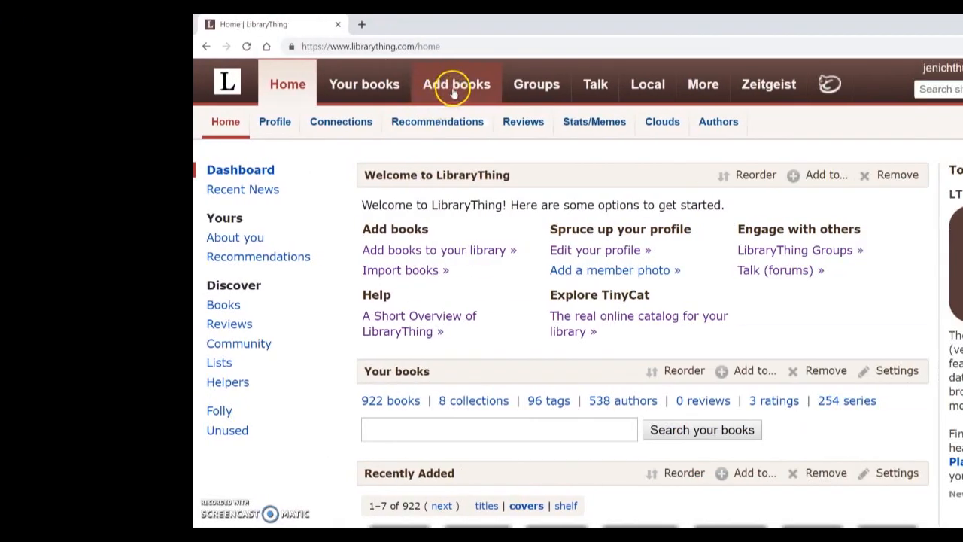
# Step: Go to the Add books page and focus its book search box
pyautogui.click(456, 84)
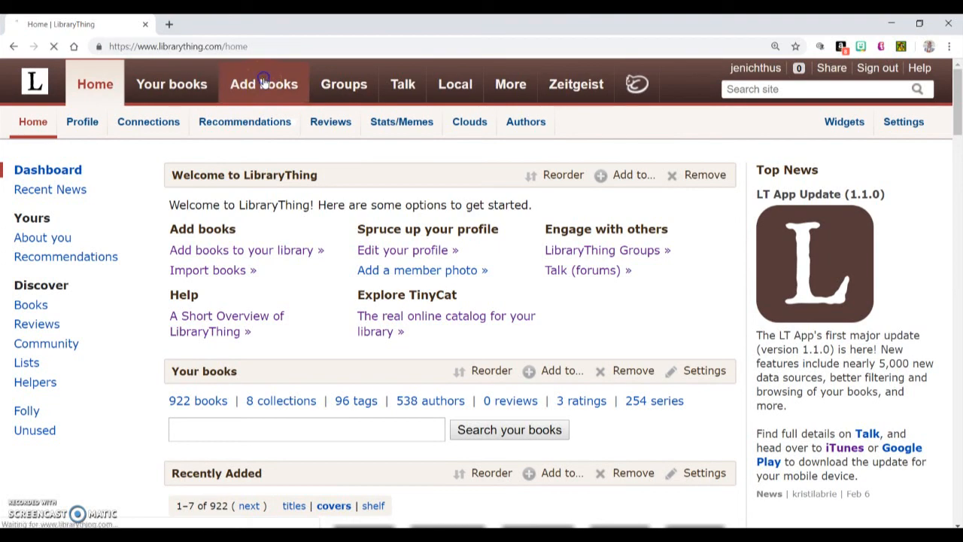
pyautogui.click(263, 84)
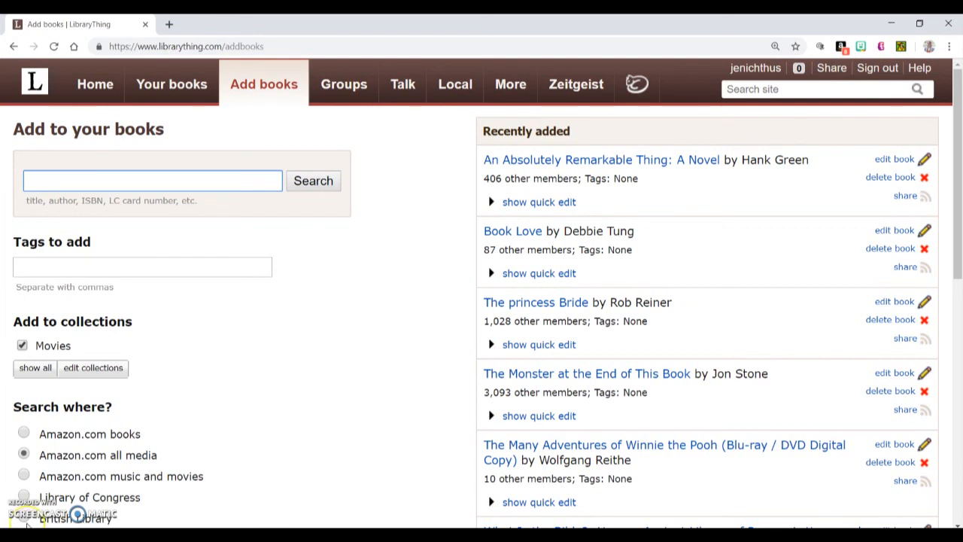
pyautogui.click(150, 180)
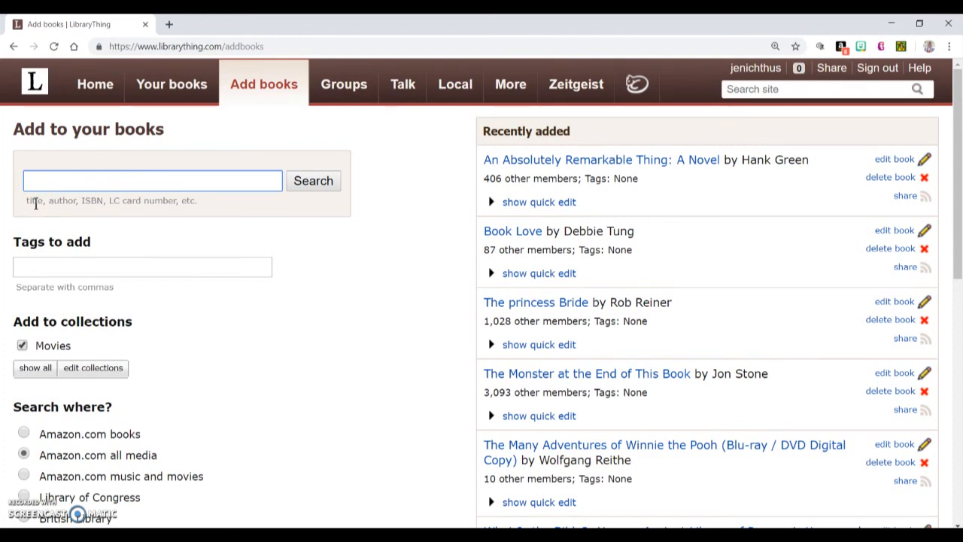
# Step: Search Amazon.com all media for 'monster at the end of this book'
pyautogui.click(152, 181)
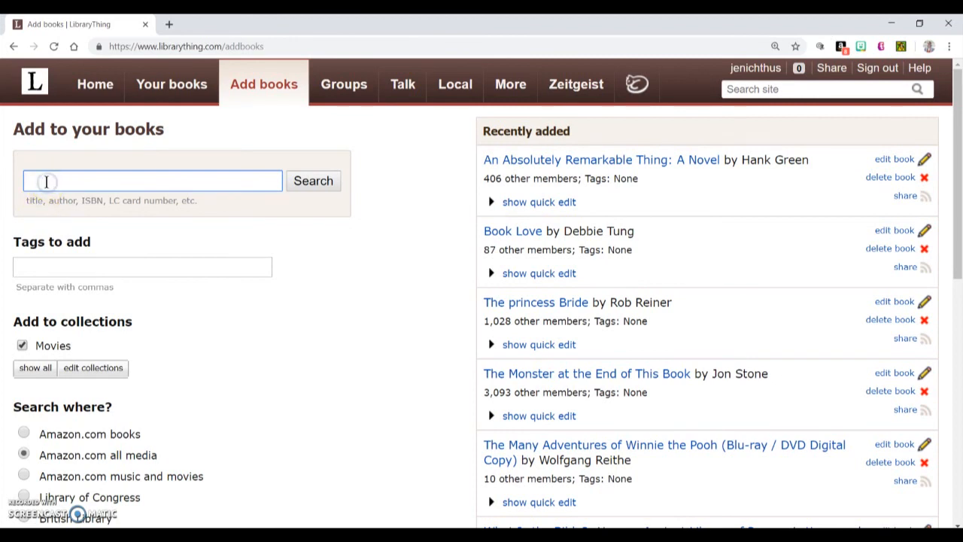
pyautogui.write('monster')
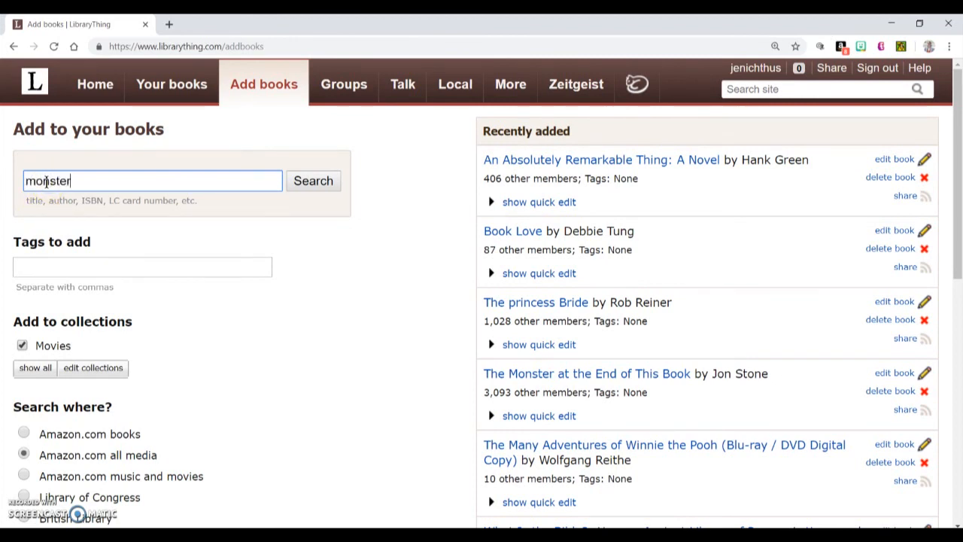
pyautogui.write('at the end of thi')
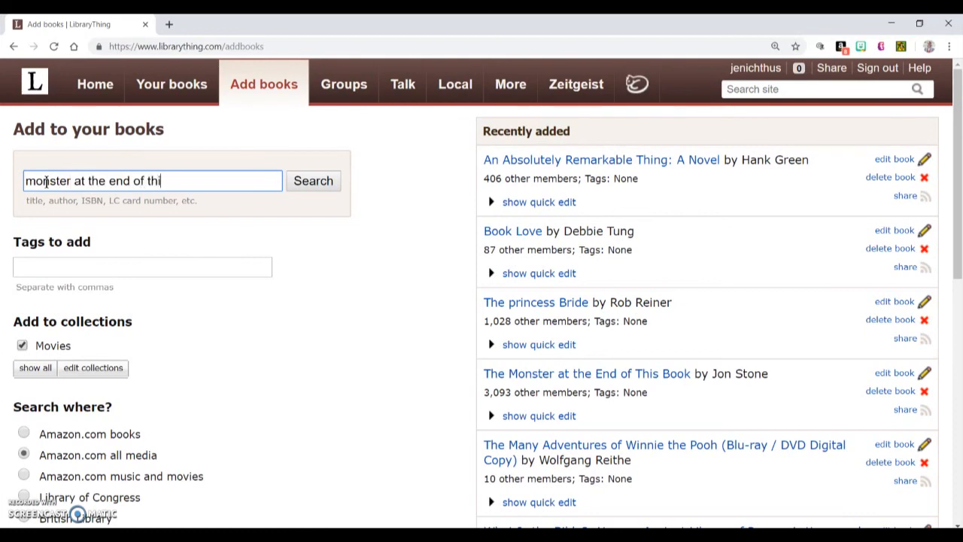
pyautogui.write('s book')
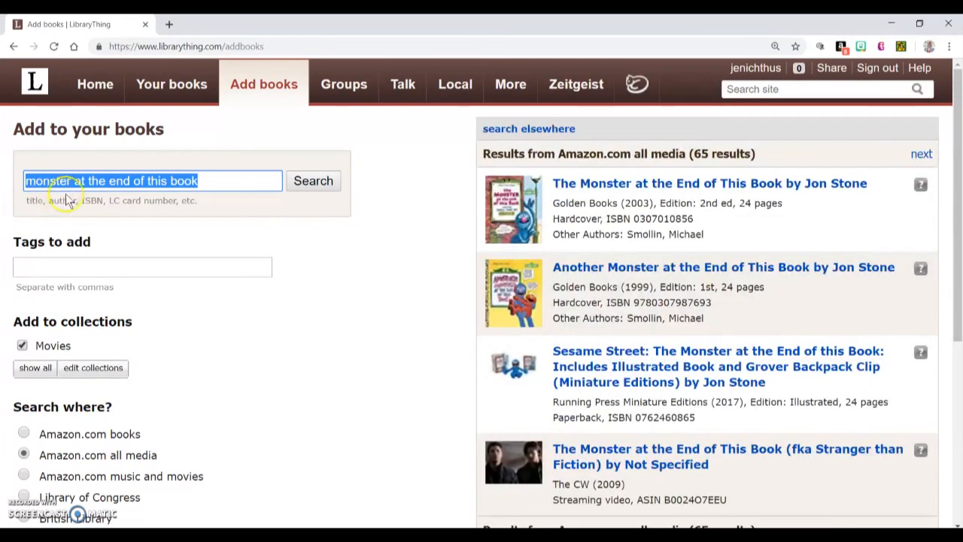
pyautogui.moveTo(556, 195)
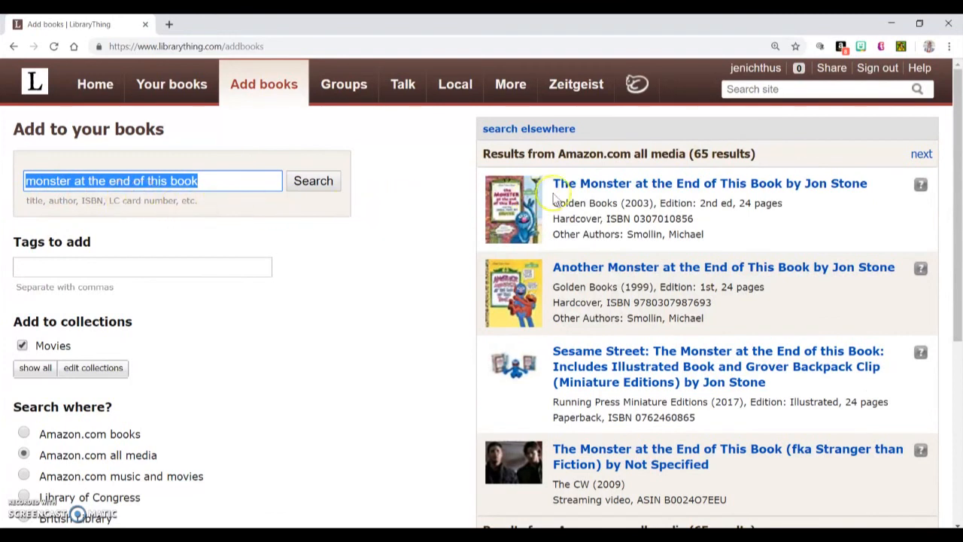
pyautogui.moveTo(654, 455)
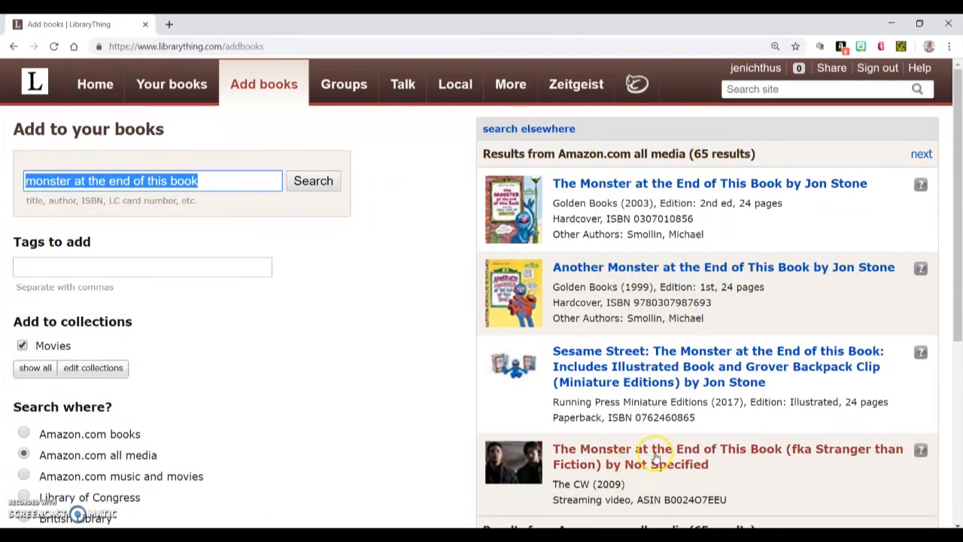
pyautogui.moveTo(602, 382)
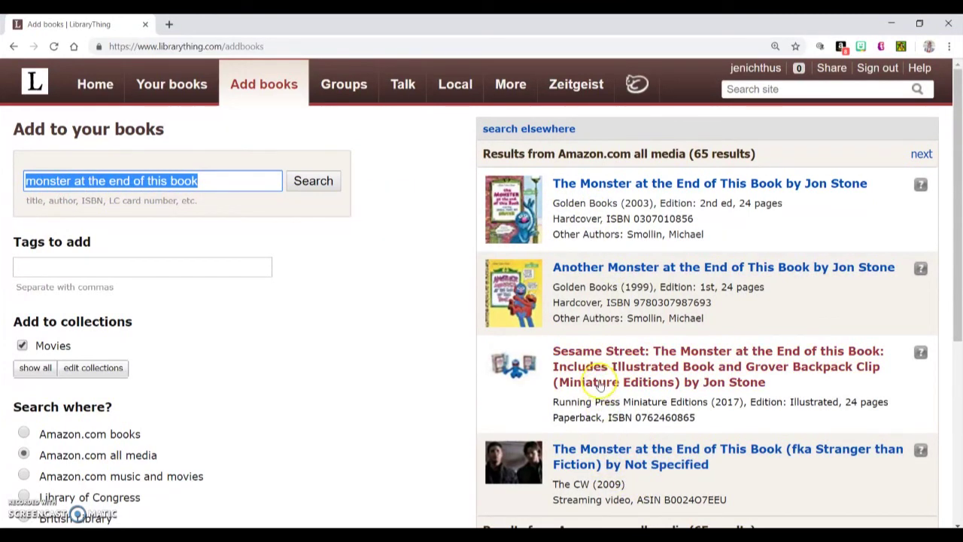
pyautogui.moveTo(586, 339)
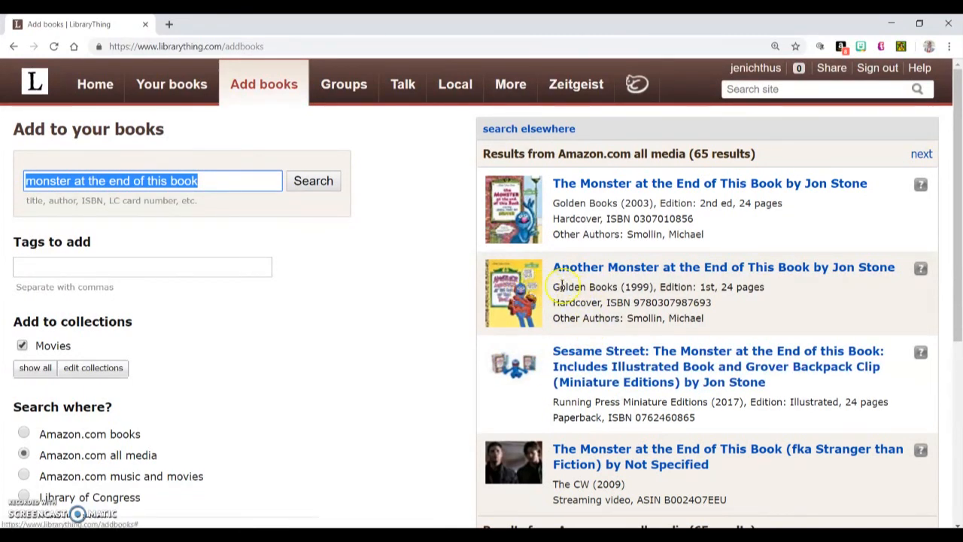
pyautogui.moveTo(606, 183)
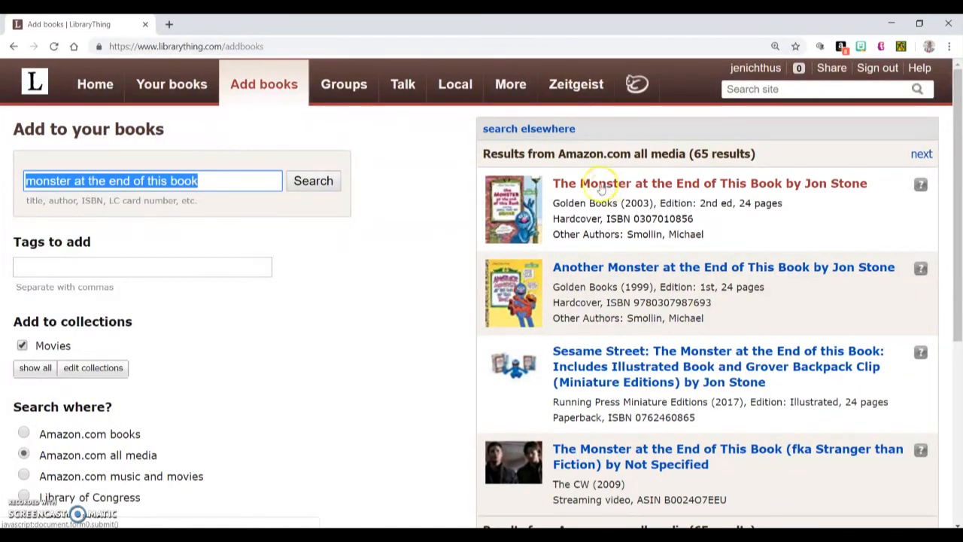
pyautogui.moveTo(259, 203)
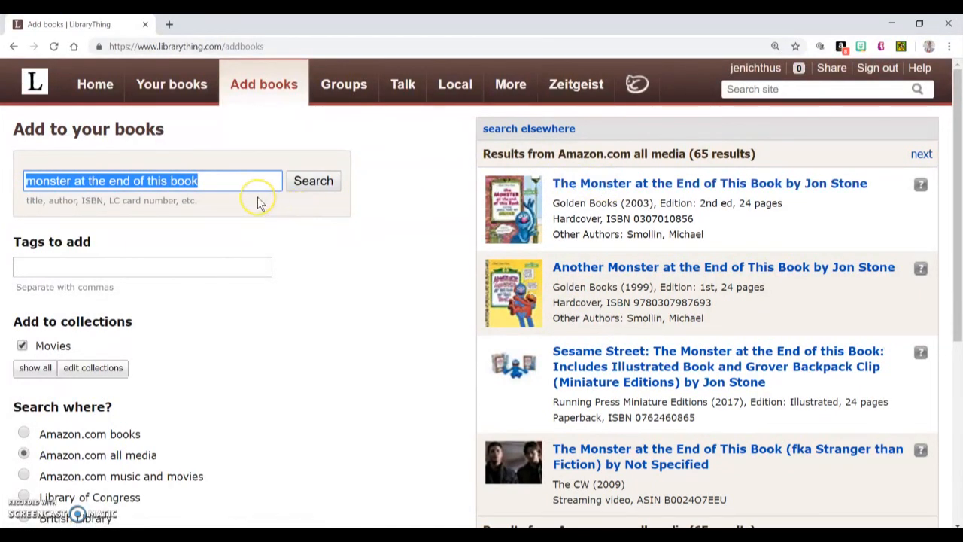
pyautogui.moveTo(261, 203)
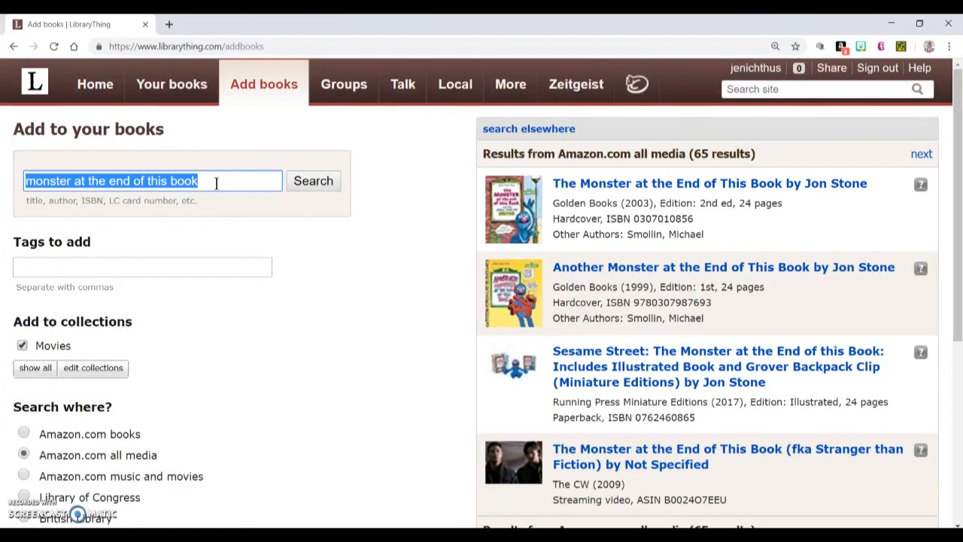
pyautogui.write('0307')
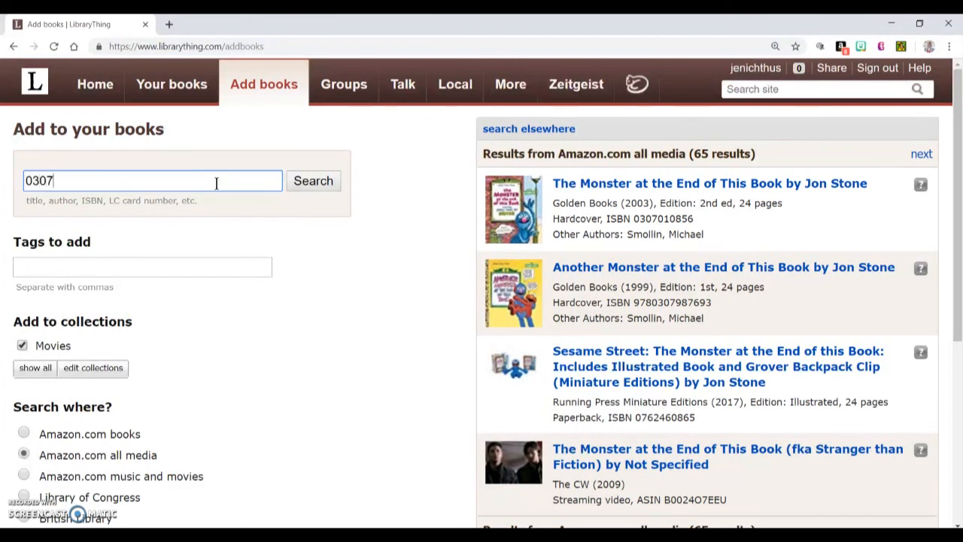
pyautogui.write('010')
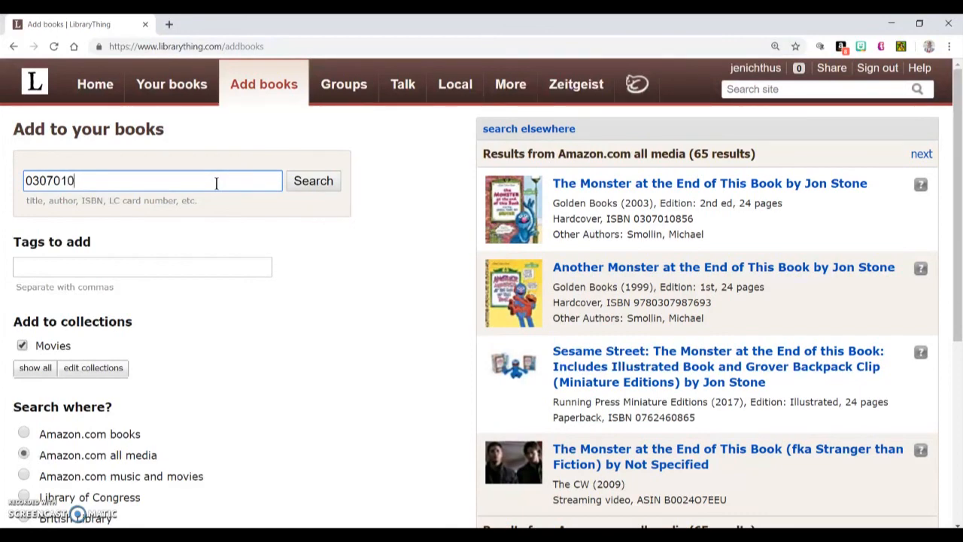
pyautogui.write('856')
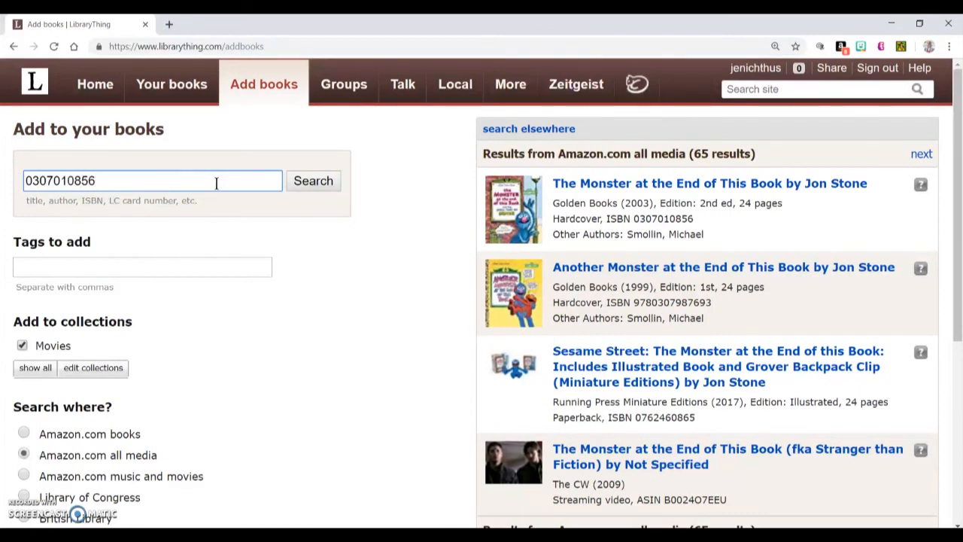
pyautogui.click(313, 181)
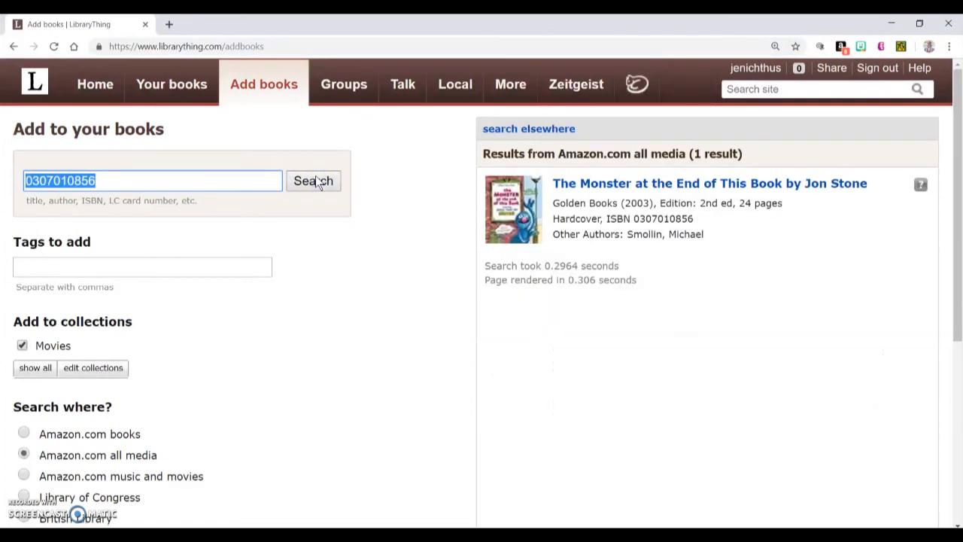
pyautogui.moveTo(579, 192)
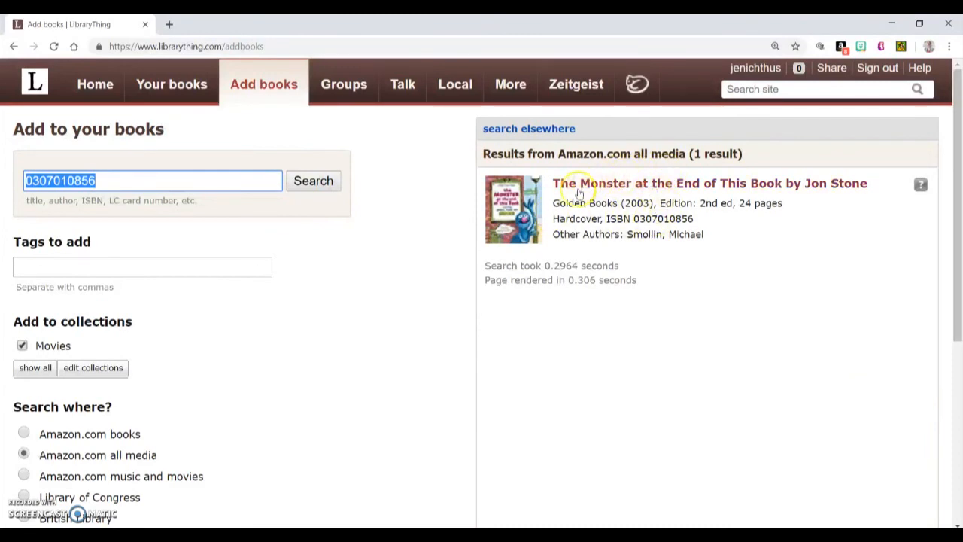
pyautogui.moveTo(700, 226)
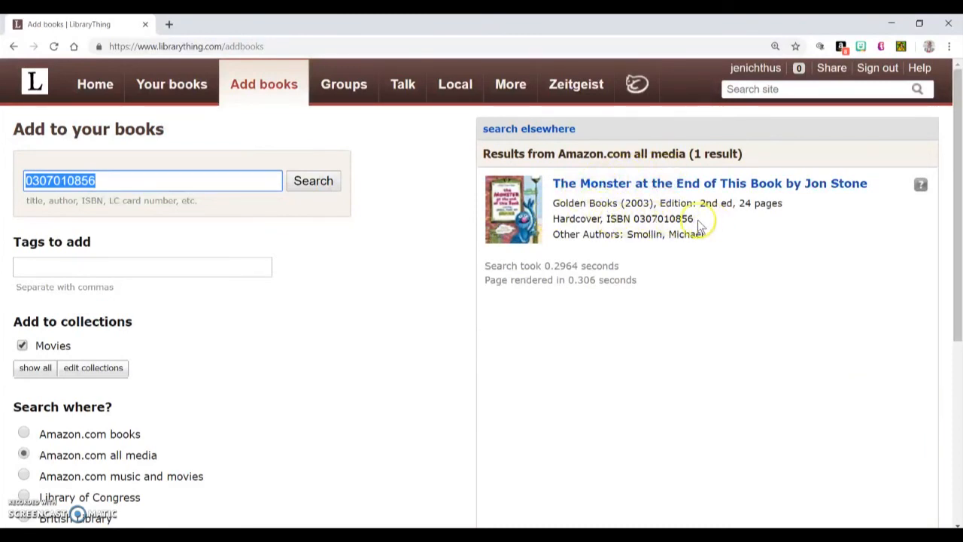
pyautogui.moveTo(553, 227)
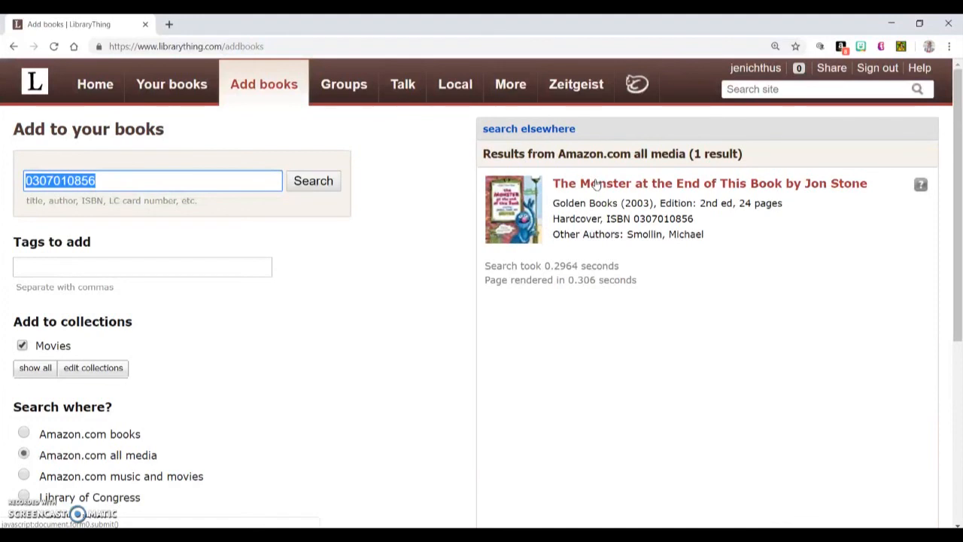
pyautogui.moveTo(254, 120)
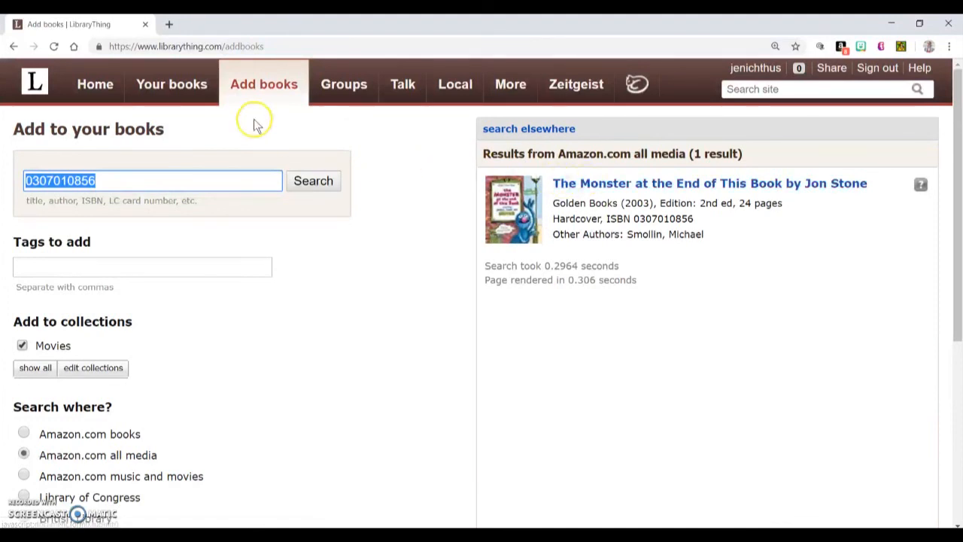
pyautogui.moveTo(487, 157)
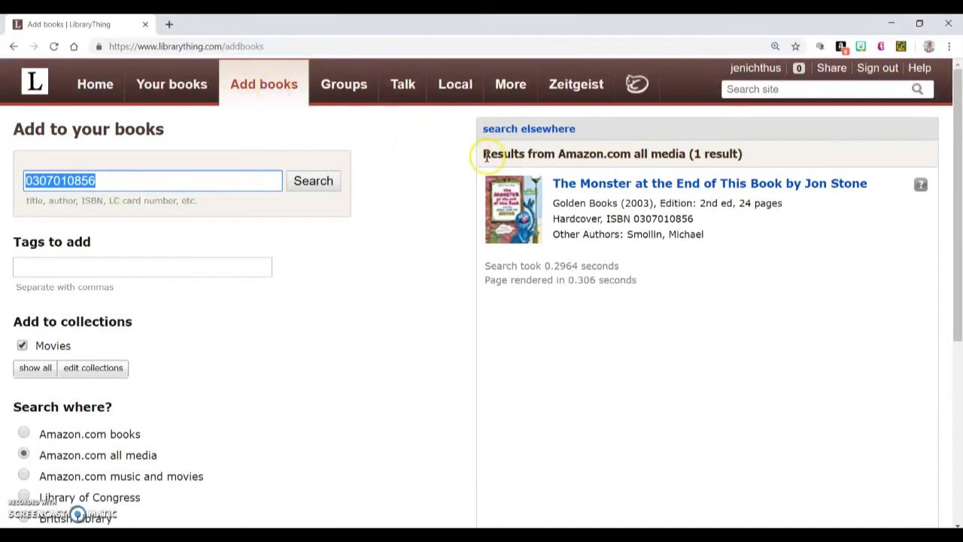
pyautogui.moveTo(569, 202)
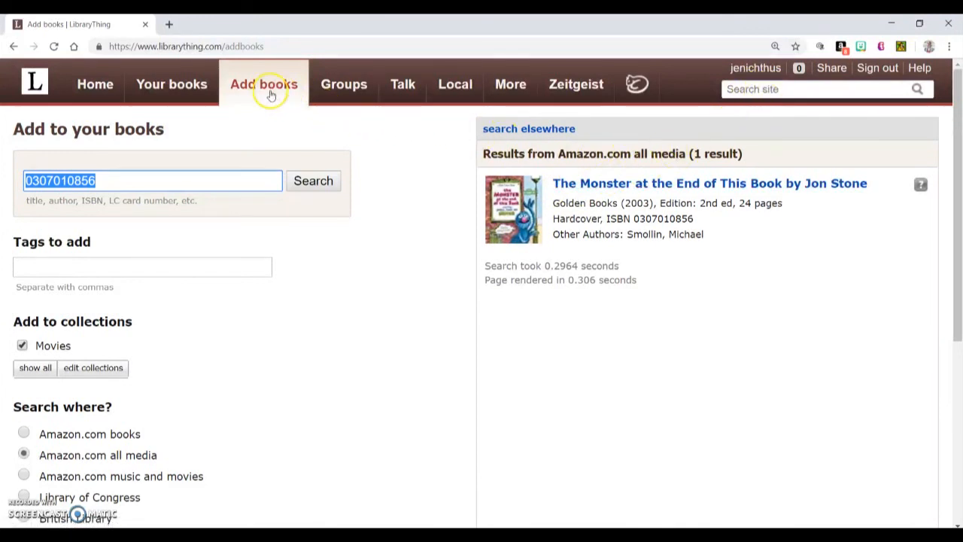
pyautogui.moveTo(451, 219)
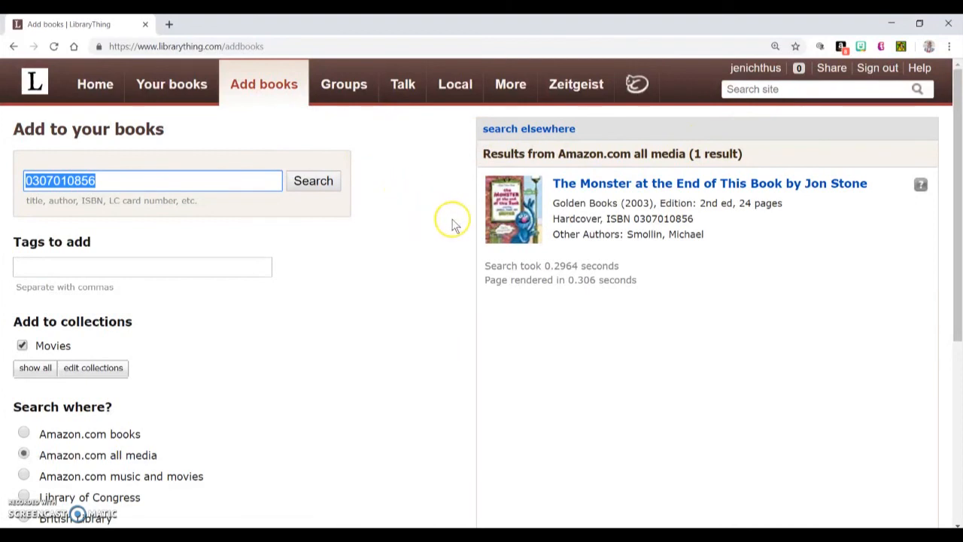
pyautogui.moveTo(601, 184)
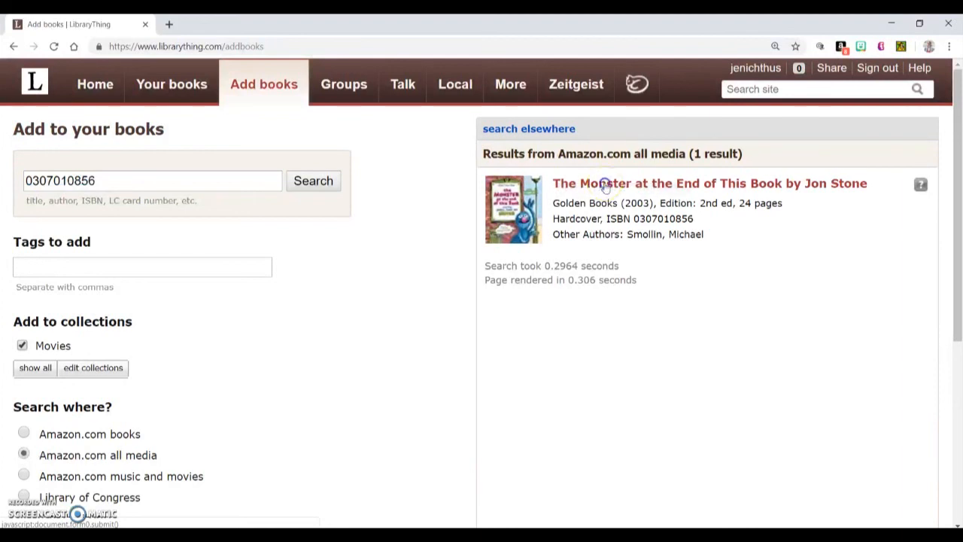
# Step: Add Jon Stone's 2003 hardcover, which lands in Recently added flagged Duplicate ISBN
pyautogui.click(708, 184)
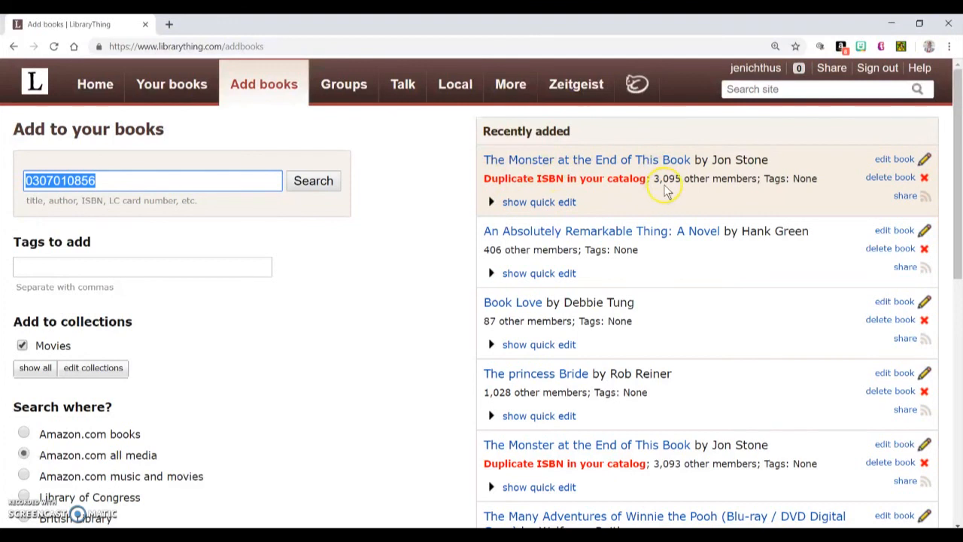
pyautogui.moveTo(833, 184)
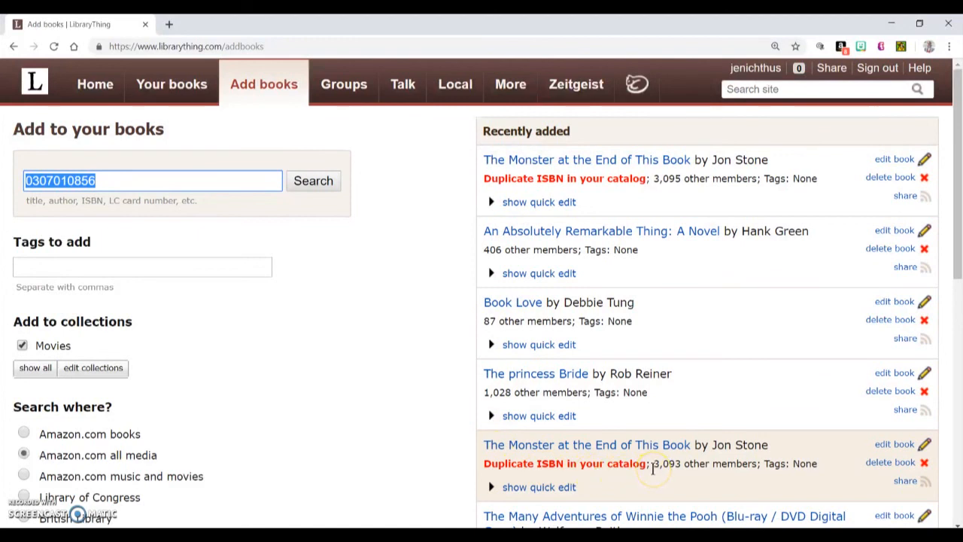
pyautogui.moveTo(650, 458)
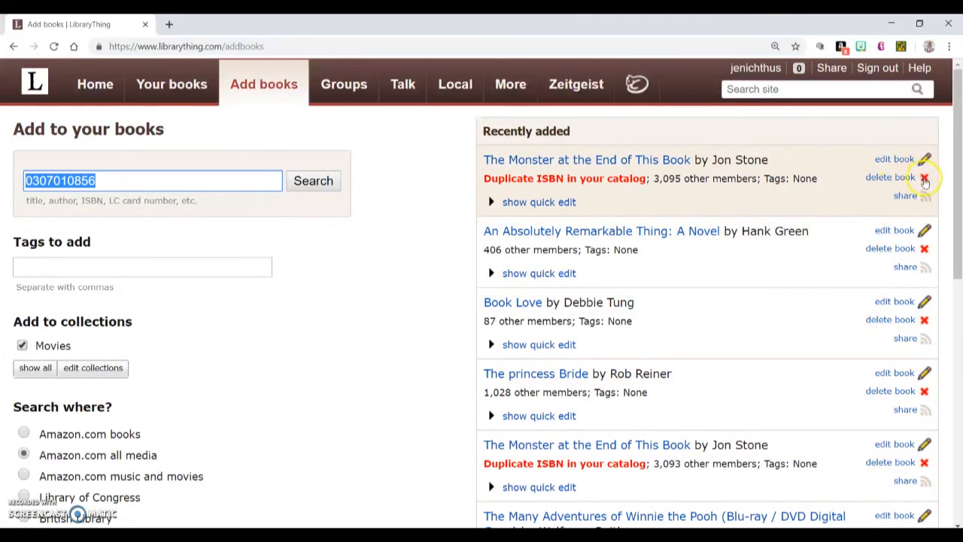
# Step: Delete the duplicate Monster at the End of This Book copy from all collections and return home
pyautogui.click(924, 177)
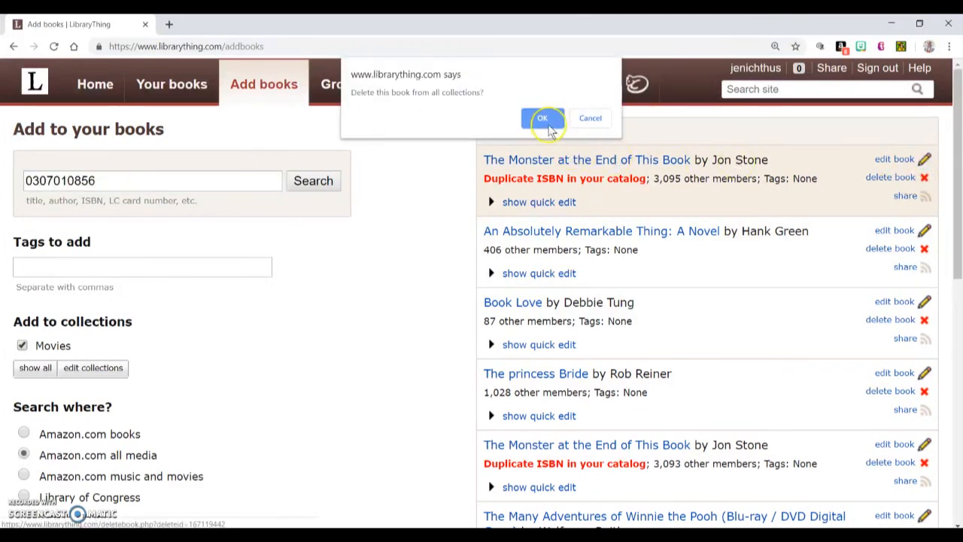
pyautogui.click(542, 118)
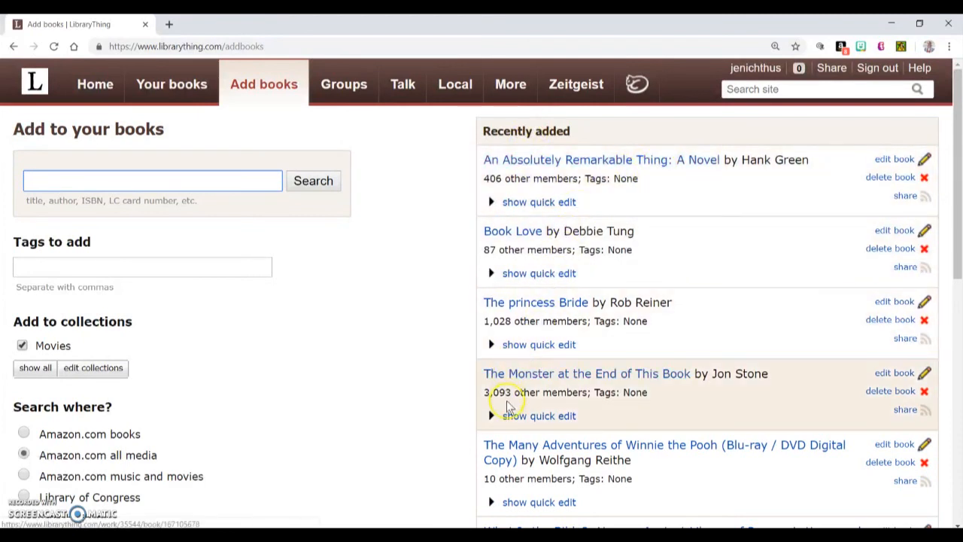
pyautogui.moveTo(653, 394)
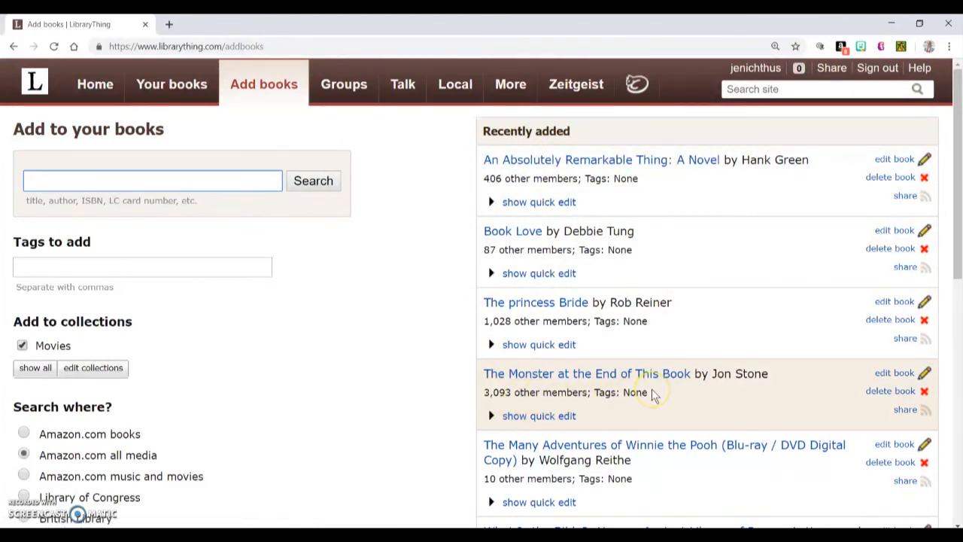
pyautogui.moveTo(575, 339)
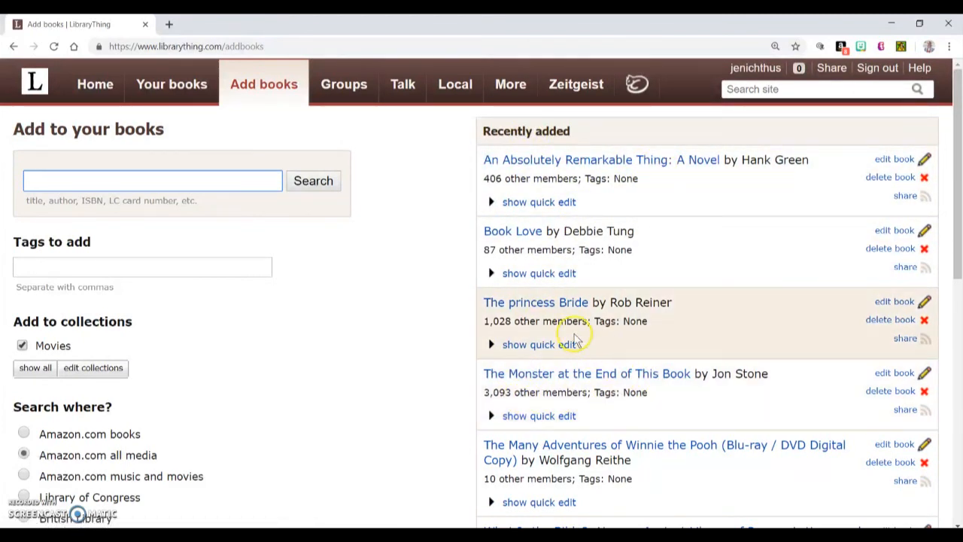
pyautogui.moveTo(442, 313)
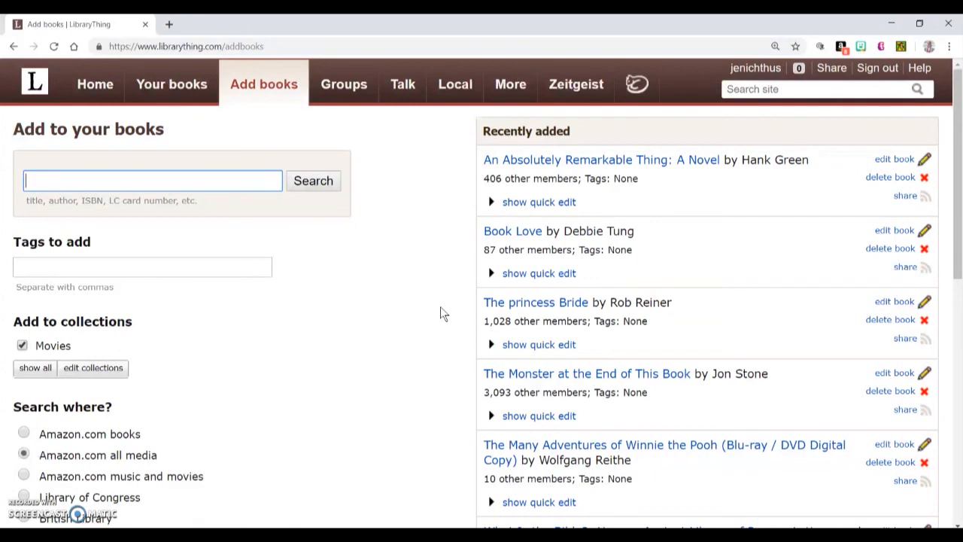
pyautogui.click(95, 85)
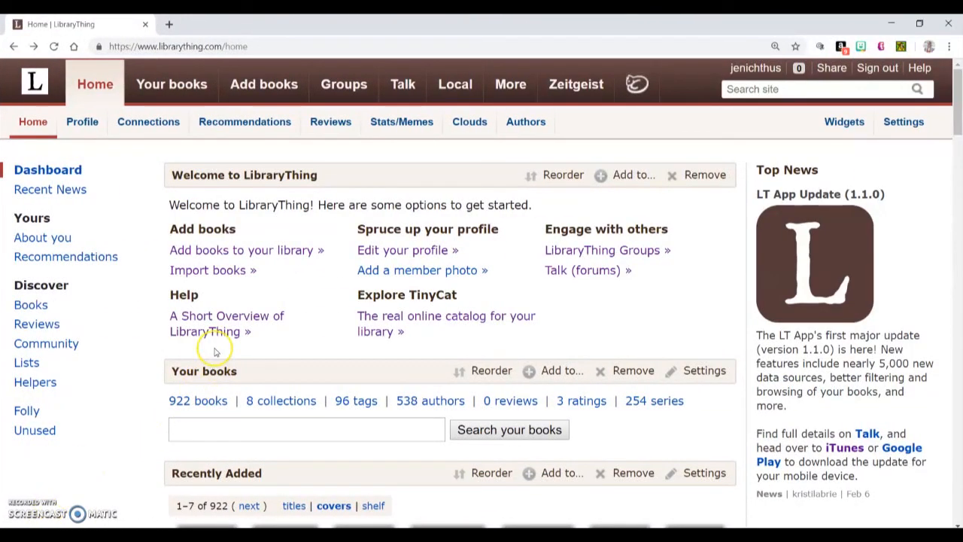
pyautogui.moveTo(635, 84)
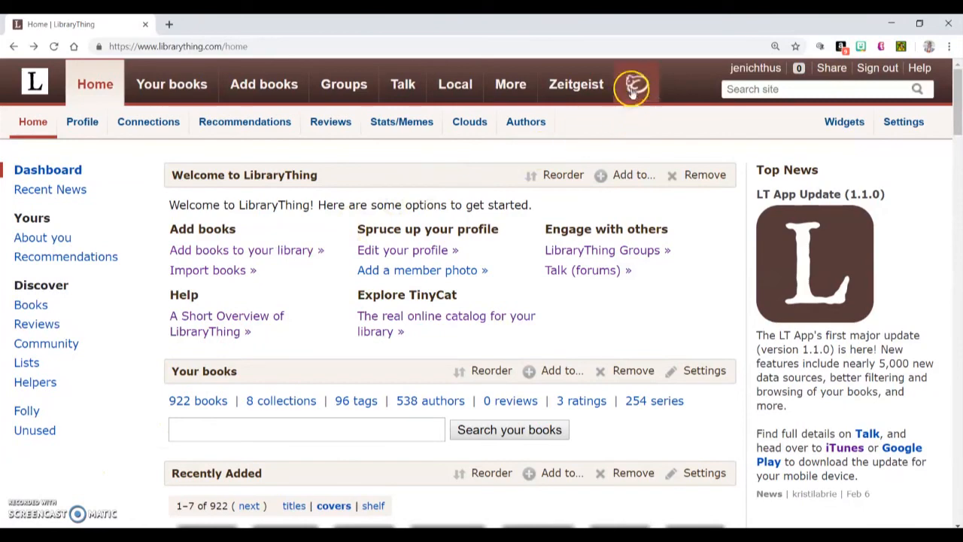